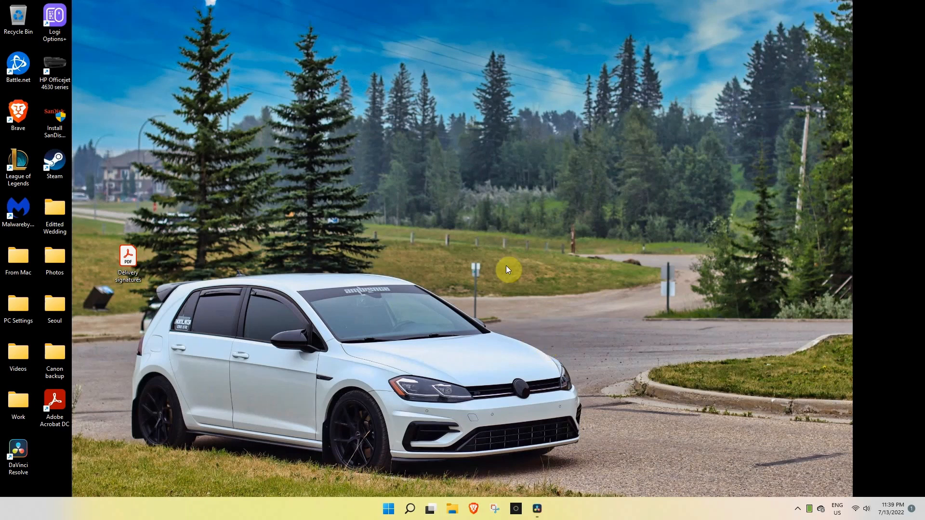
pyautogui.moveTo(73, 451)
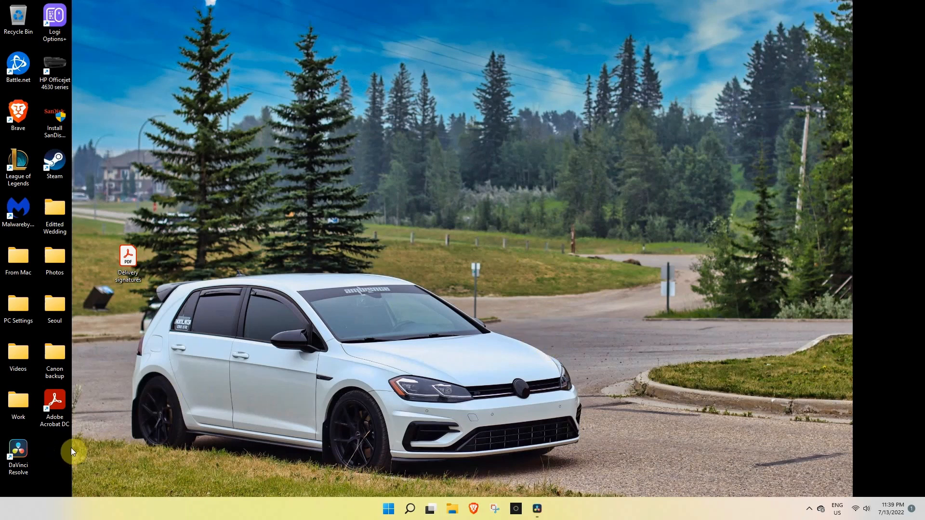
pyautogui.moveTo(59, 467)
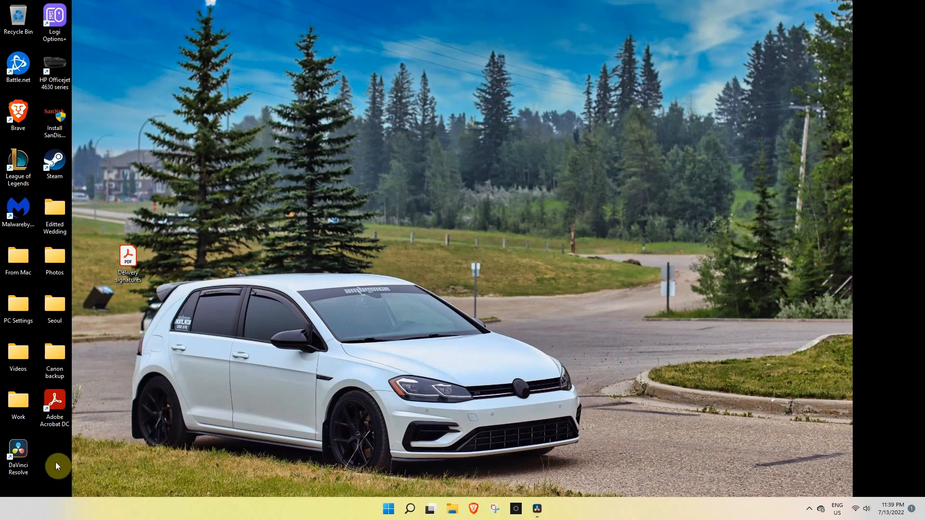
pyautogui.moveTo(47, 466)
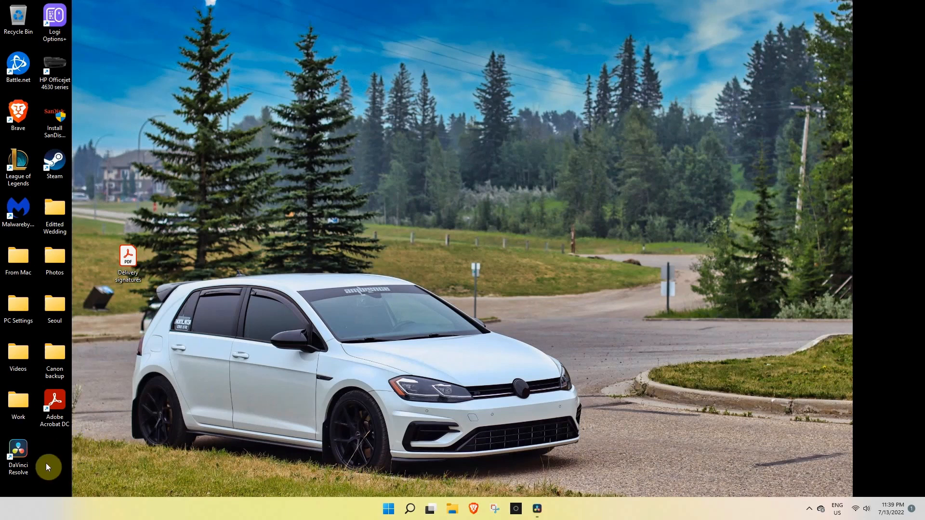
pyautogui.moveTo(236, 393)
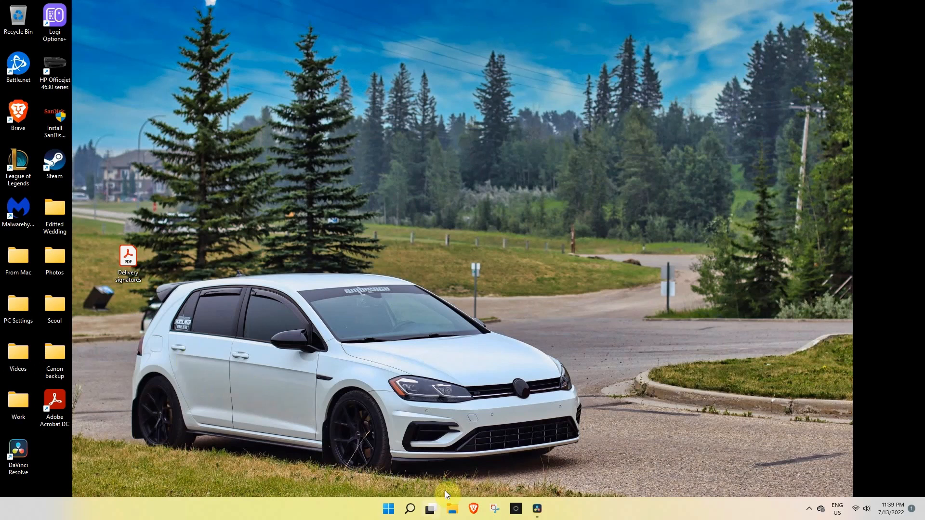
pyautogui.moveTo(482, 465)
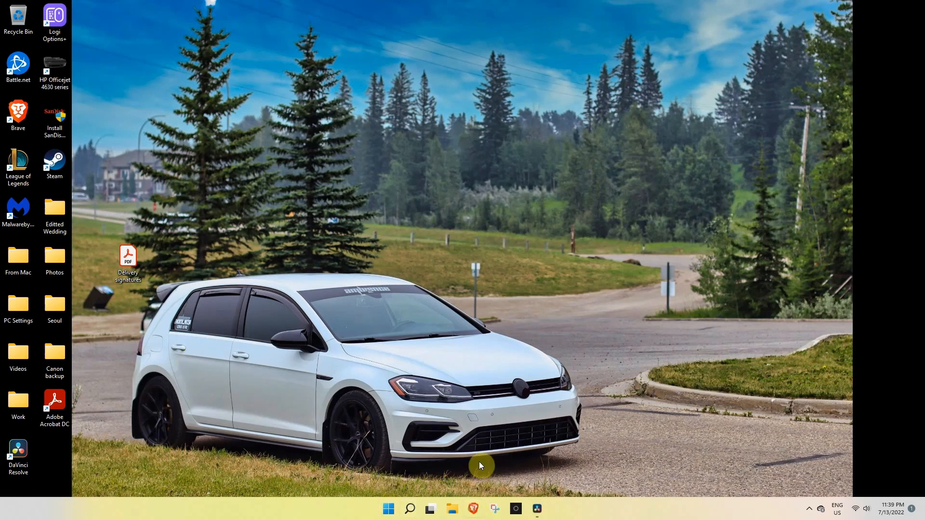
# Search the web for Revo Uninstaller, dismiss the site popup, and launch Revo Uninstaller
pyautogui.click(472, 508)
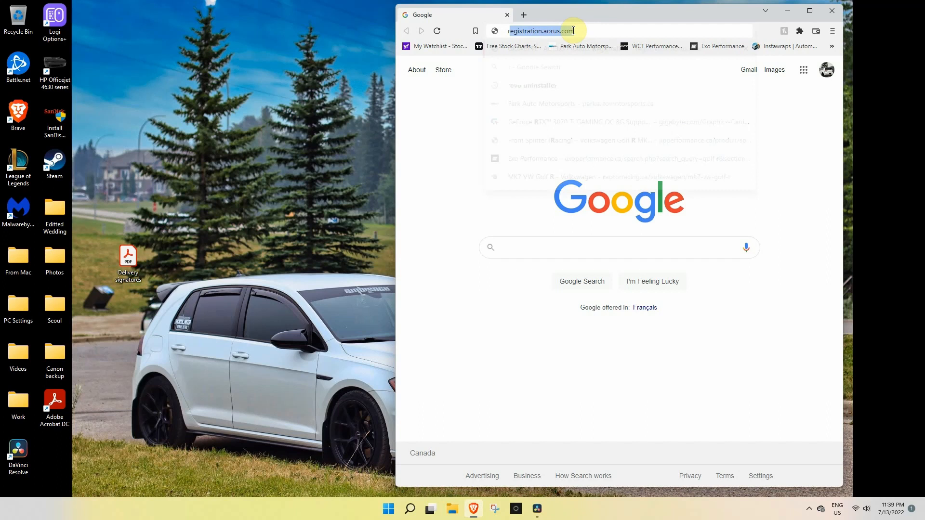
pyautogui.write('revo uninstaller')
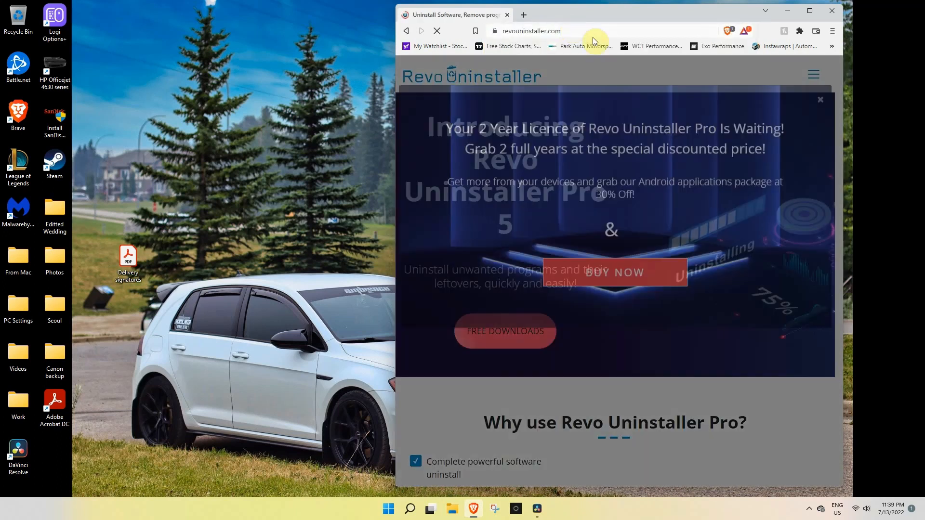
pyautogui.click(821, 100)
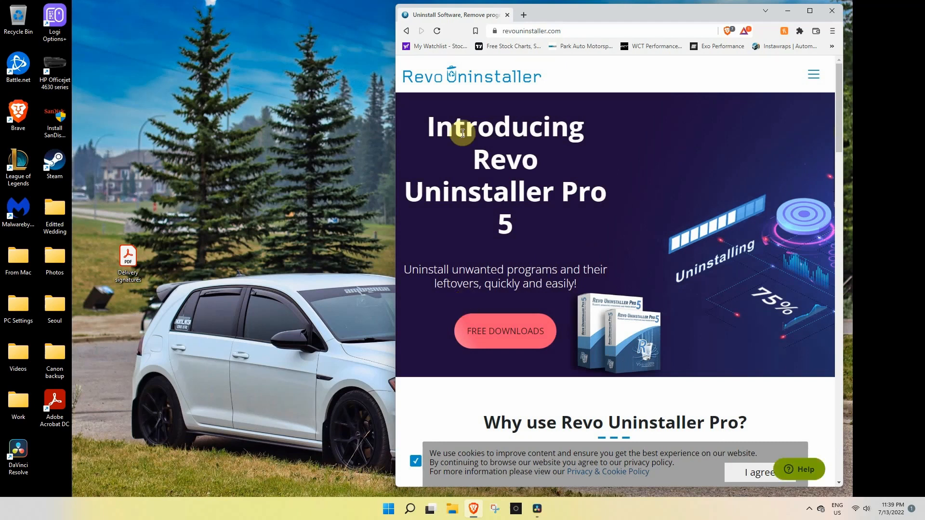
pyautogui.click(829, 11)
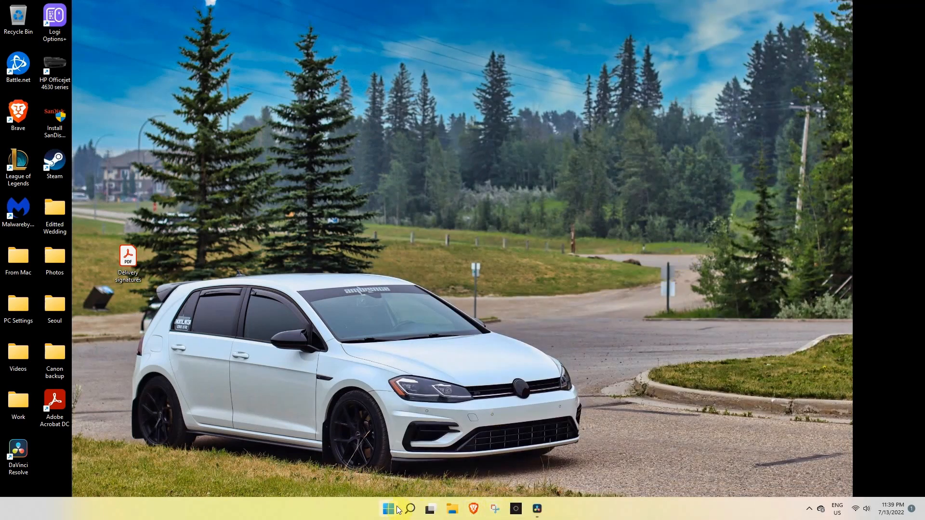
pyautogui.click(387, 509)
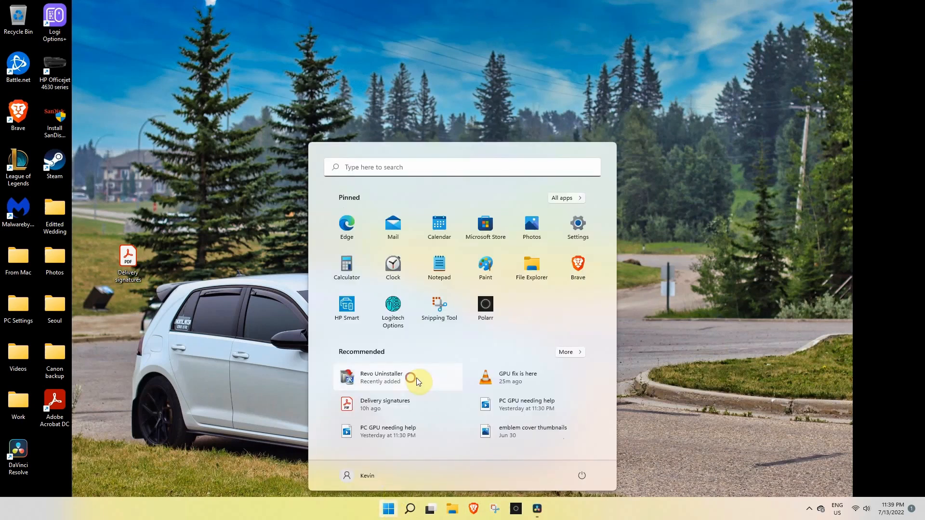
pyautogui.click(381, 376)
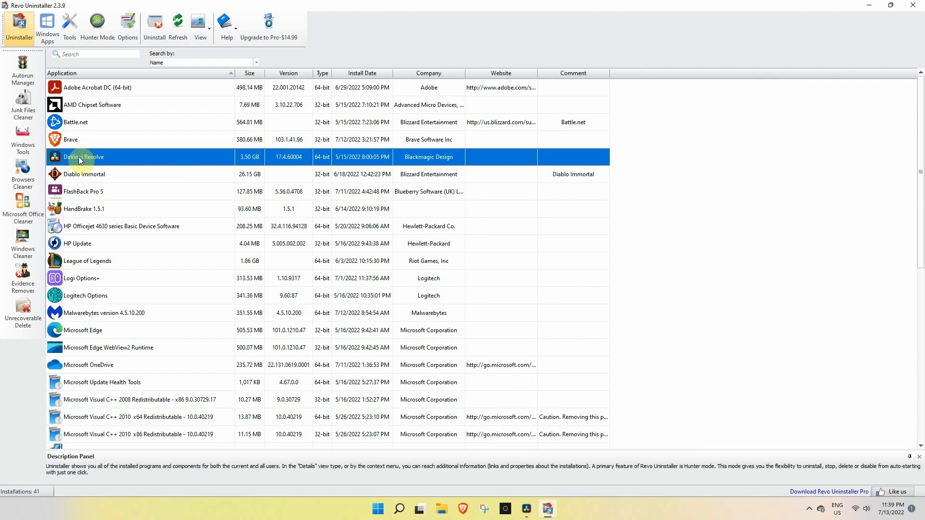
pyautogui.moveTo(151, 164)
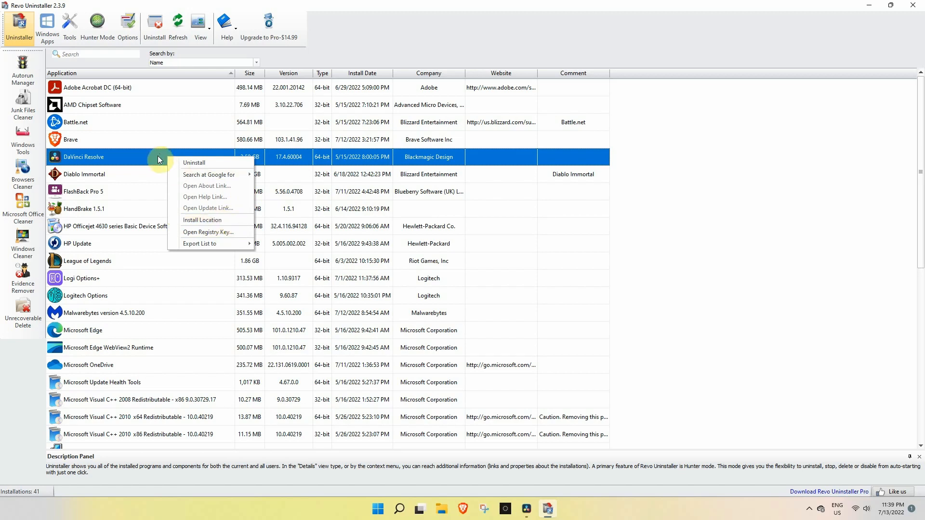
pyautogui.moveTo(558, 131)
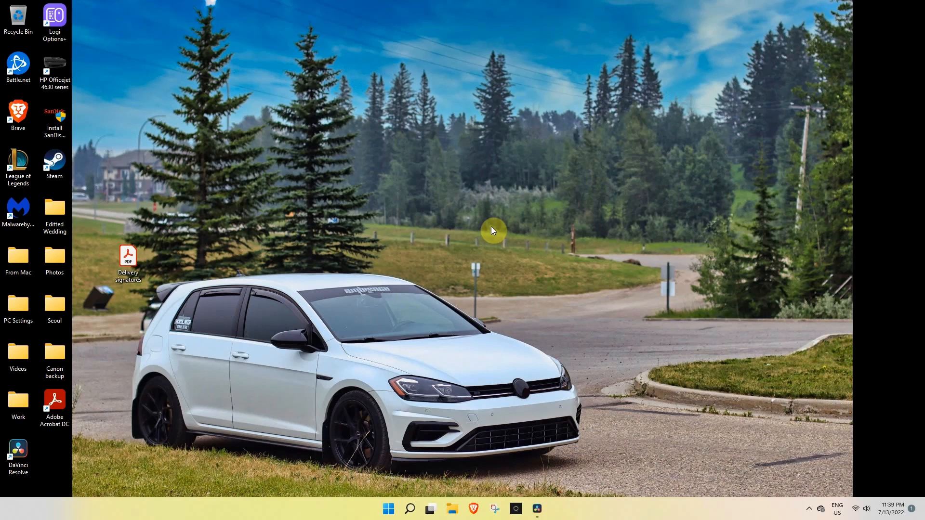
pyautogui.moveTo(509, 473)
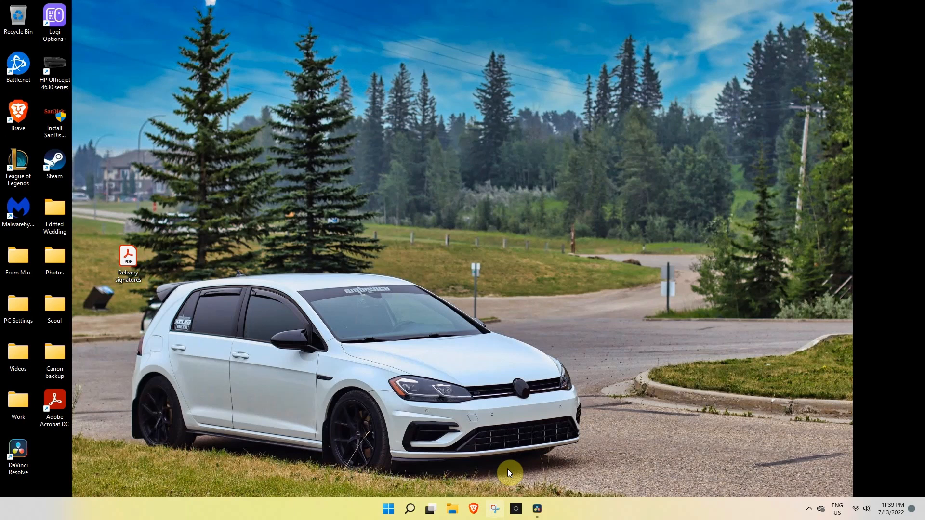
# Filter GIGABYTE's NVIDIA Series catalogue to RTX 30 Series GeForce RTX 3070 Ti cards only
pyautogui.click(474, 509)
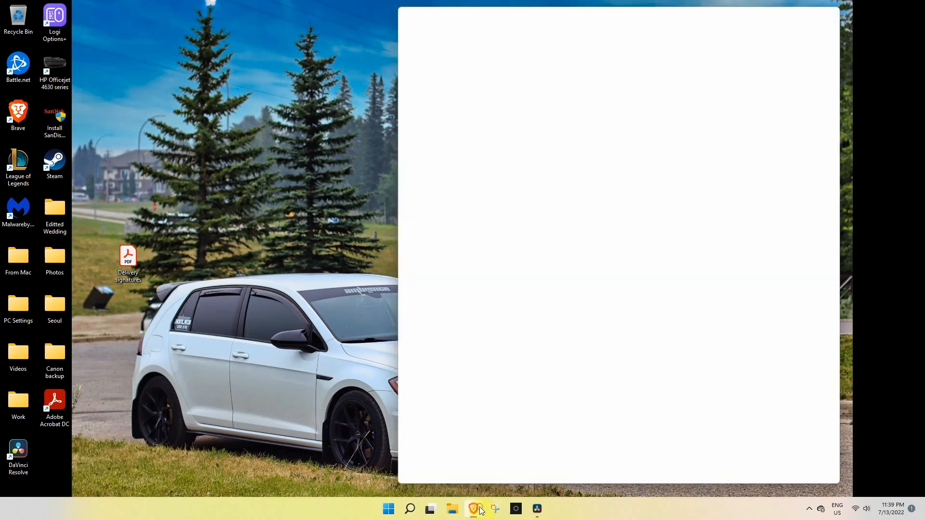
pyautogui.click(476, 509)
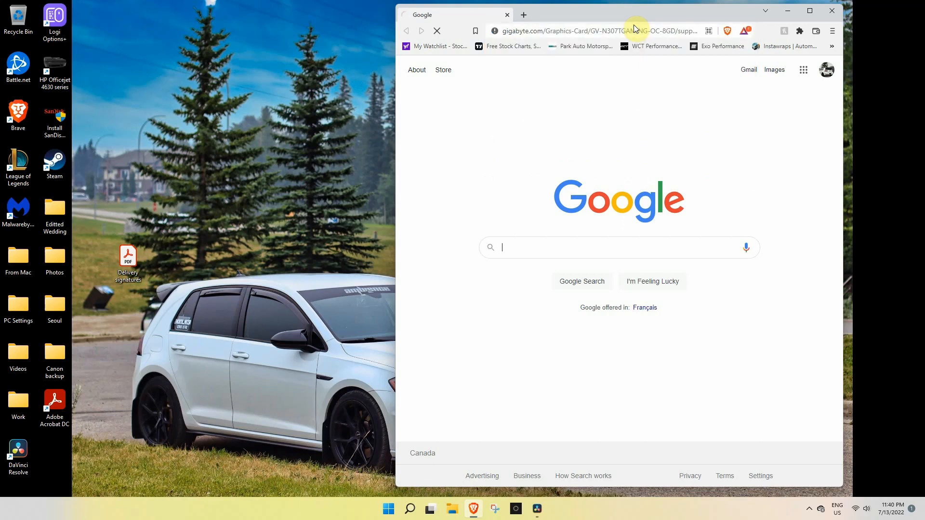
pyautogui.click(809, 11)
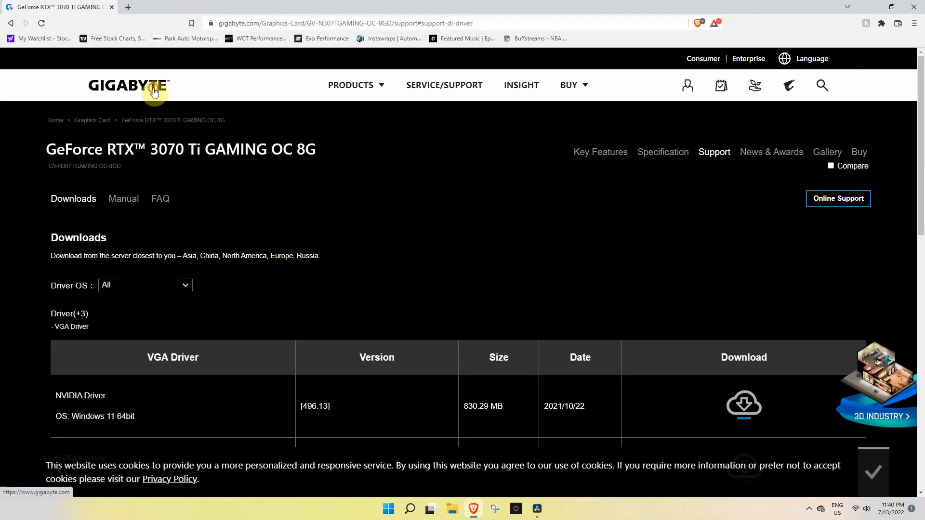
pyautogui.click(354, 84)
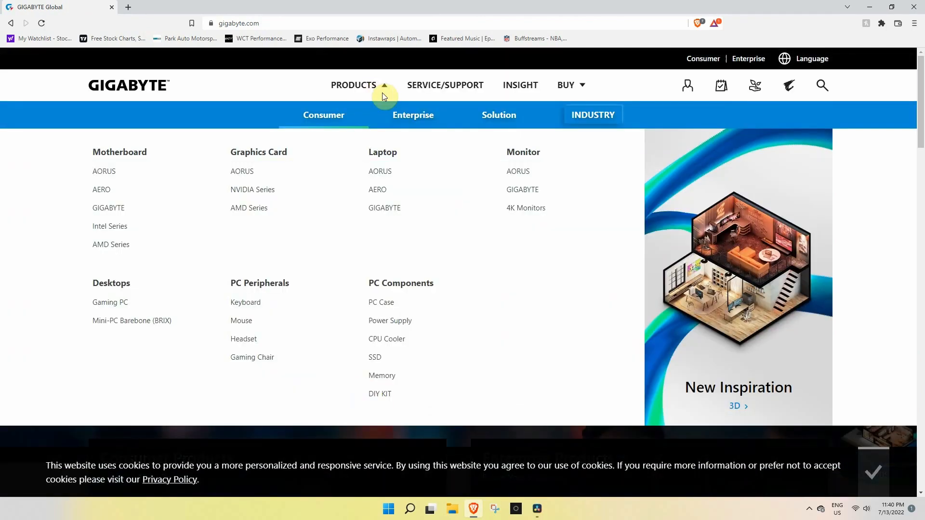
pyautogui.click(253, 189)
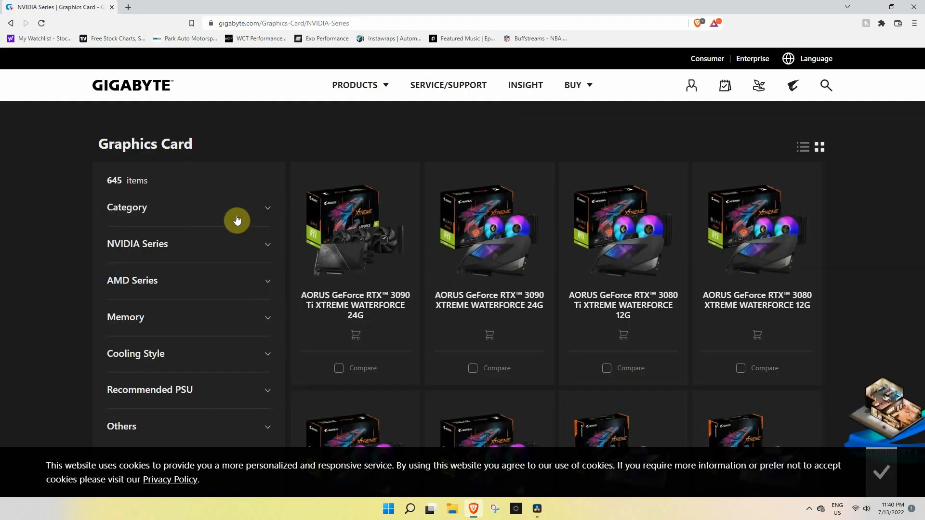
pyautogui.click(137, 244)
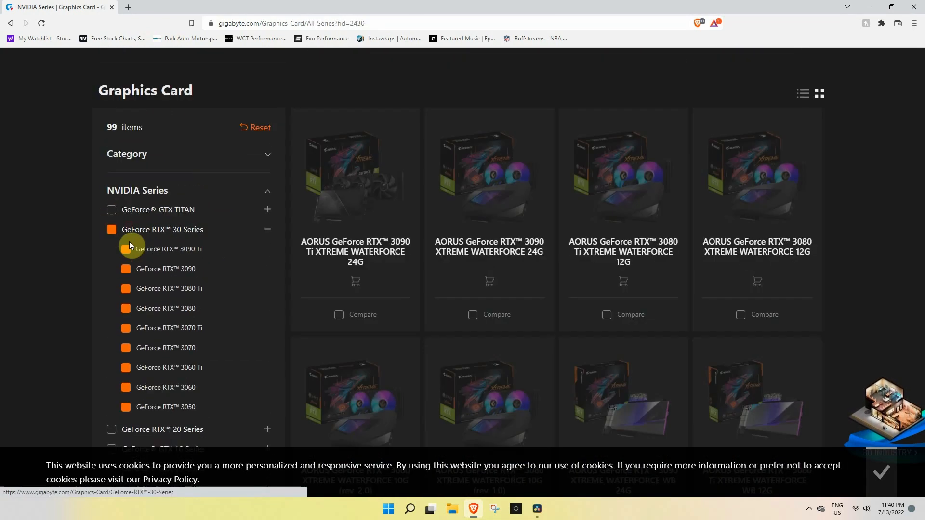
pyautogui.click(126, 308)
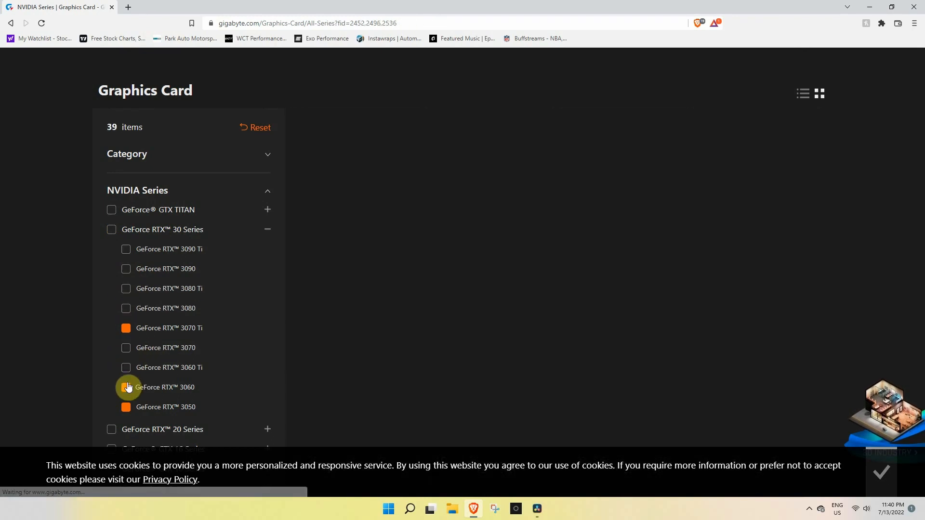
pyautogui.click(126, 328)
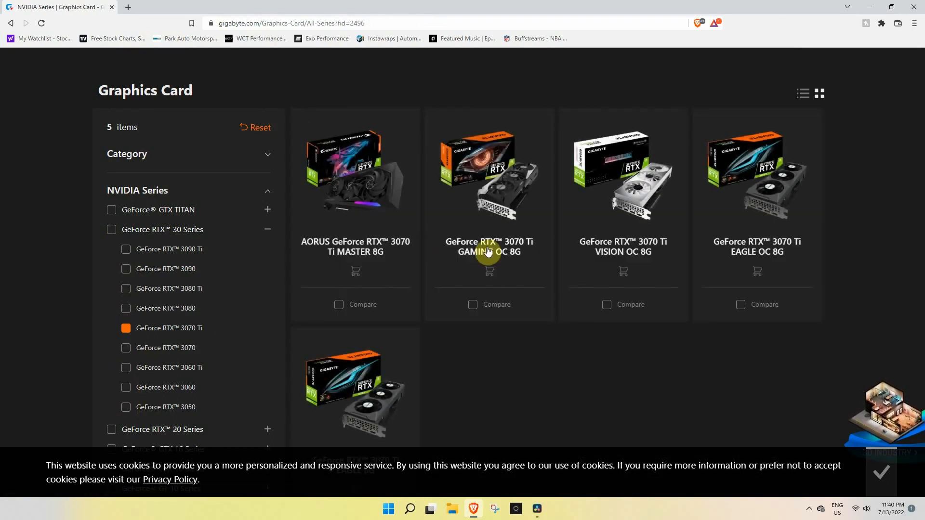
pyautogui.scroll(-3)
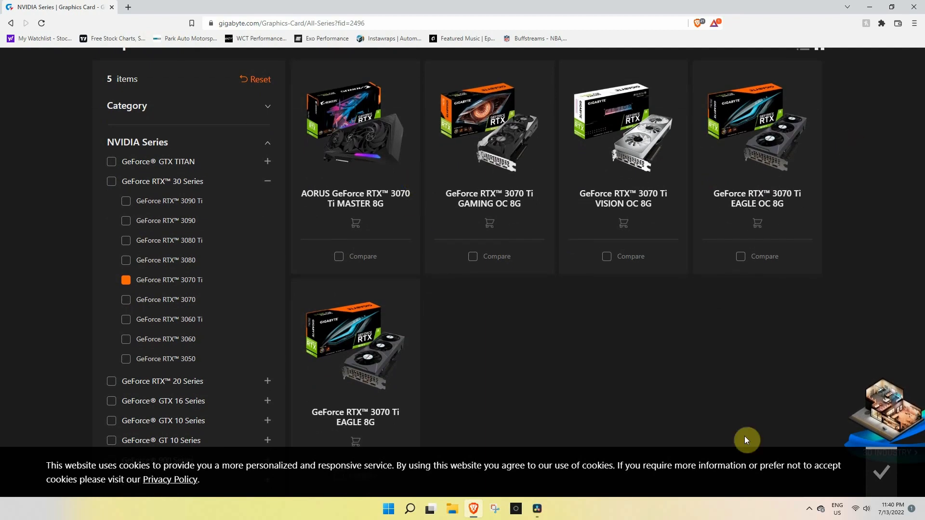
pyautogui.moveTo(527, 203)
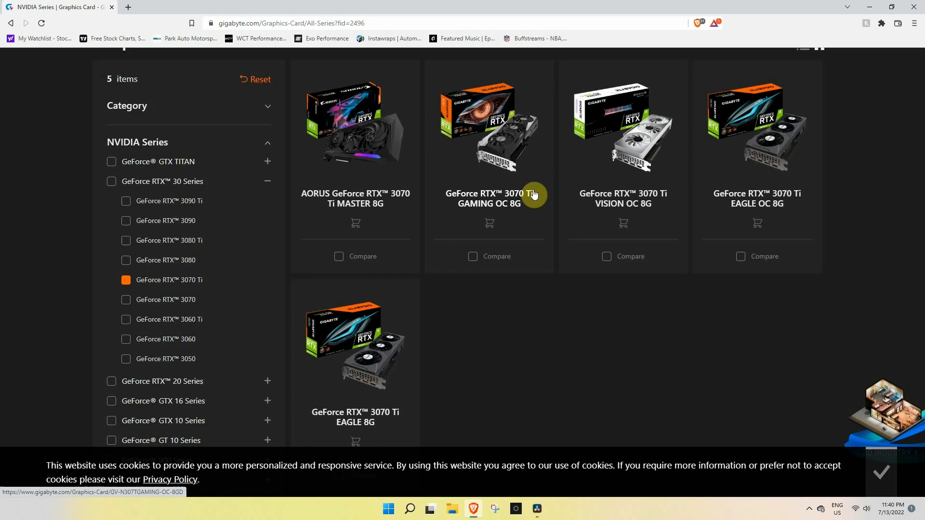
# Open the GeForce RTX 3070 Ti GAMING OC 8G support downloads and expand utilities
pyautogui.click(489, 198)
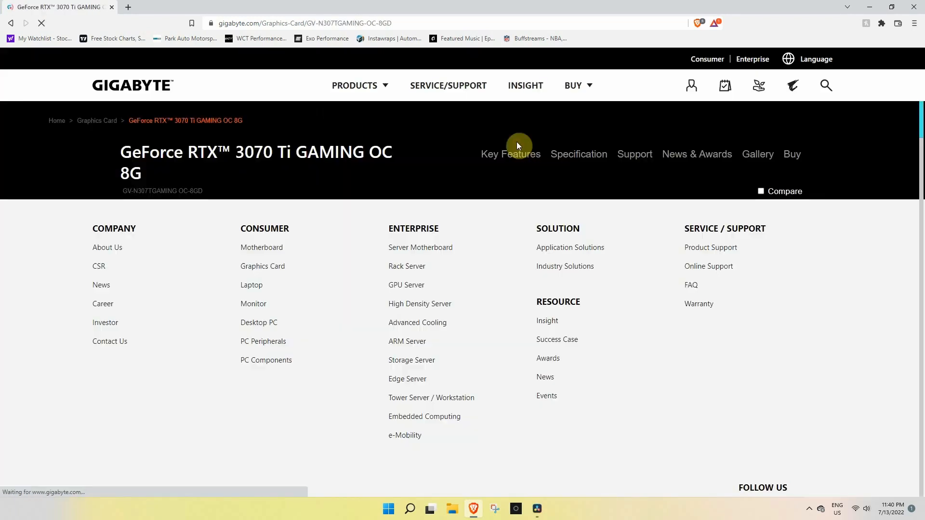
pyautogui.click(511, 154)
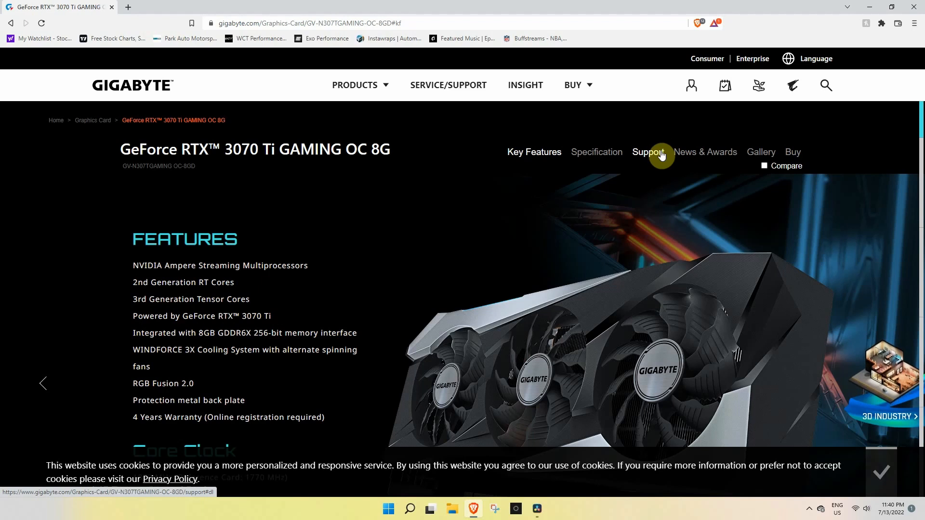
pyautogui.click(647, 152)
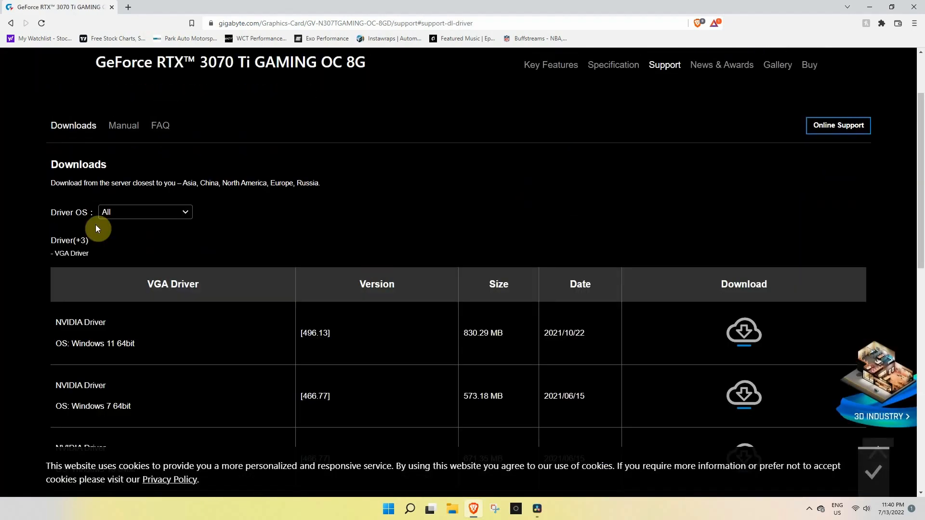
pyautogui.scroll(-3)
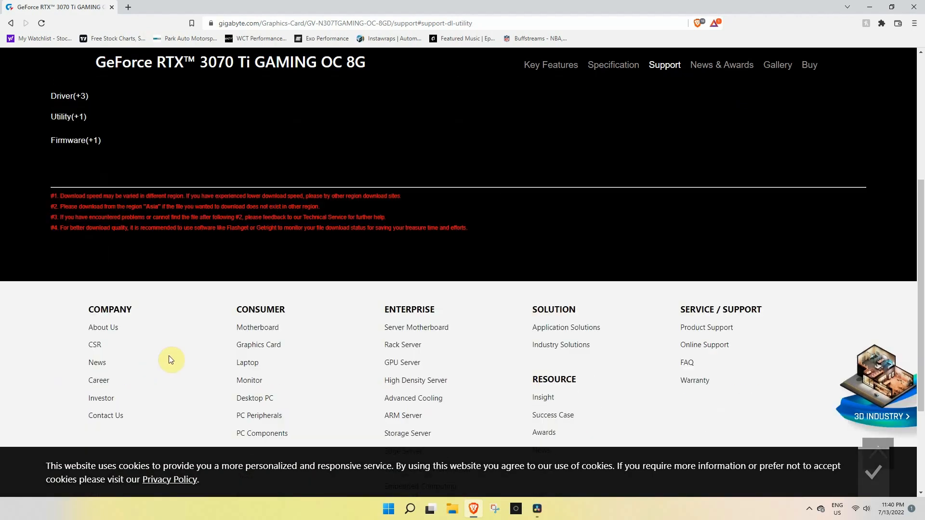
pyautogui.click(67, 117)
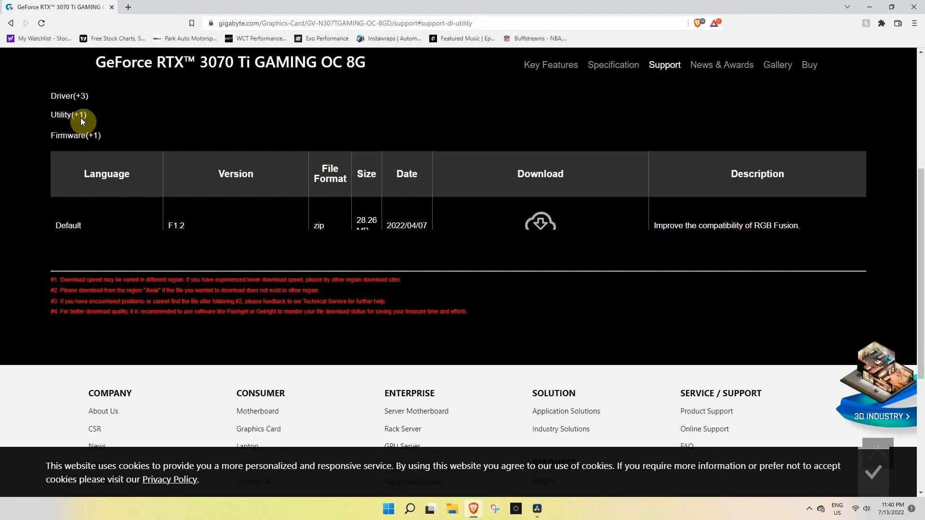
# Save the AORUS Engine installer and the F1.2 firmware zip to the desktop
pyautogui.click(539, 220)
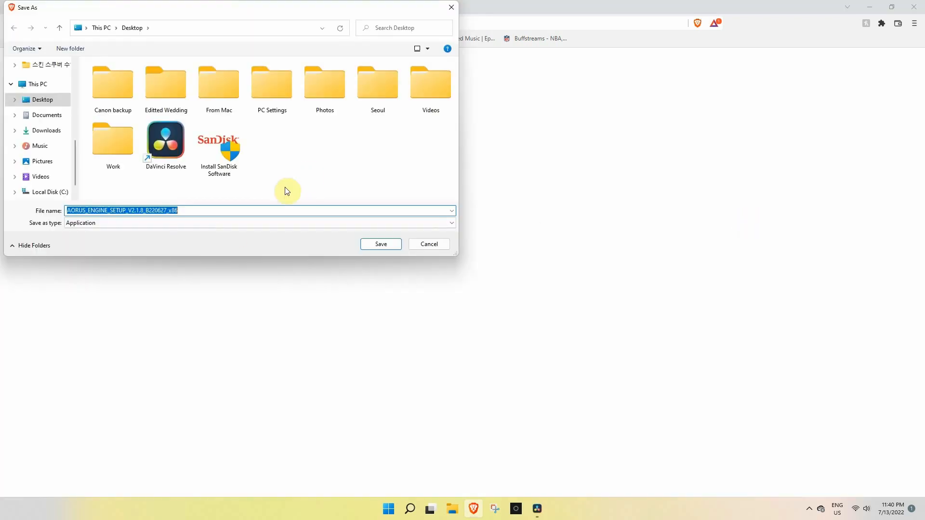
pyautogui.click(381, 244)
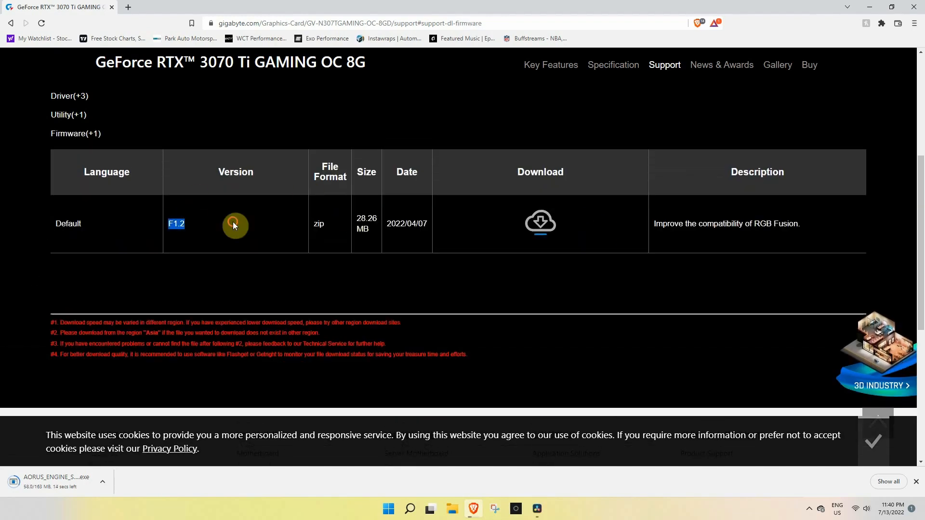
pyautogui.click(540, 221)
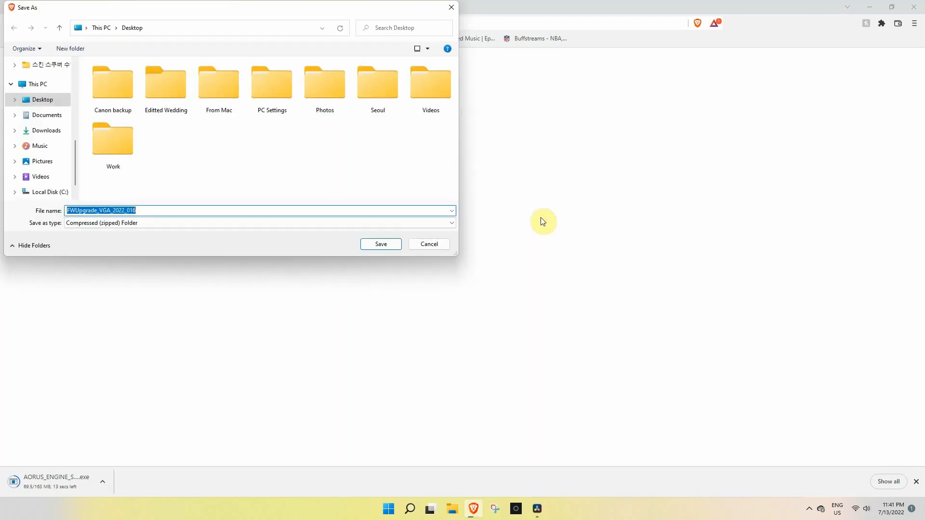
pyautogui.click(381, 244)
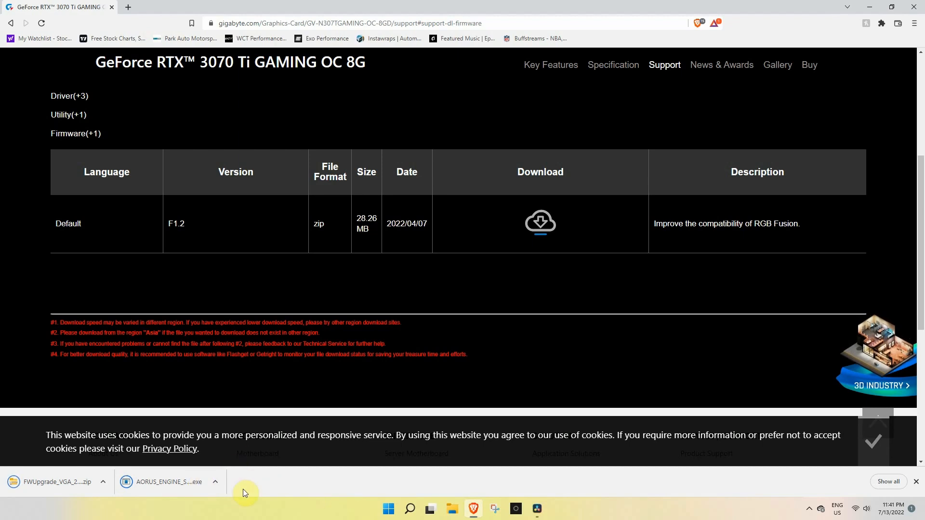
# Install AORUS Engine with default folder and shortcut, extract the firmware zip, then launch it
pyautogui.click(169, 482)
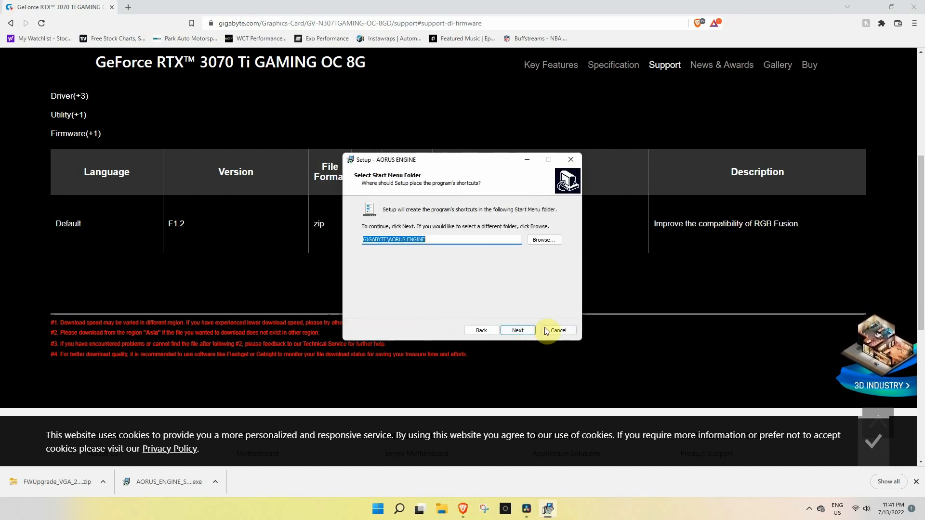
pyautogui.click(517, 330)
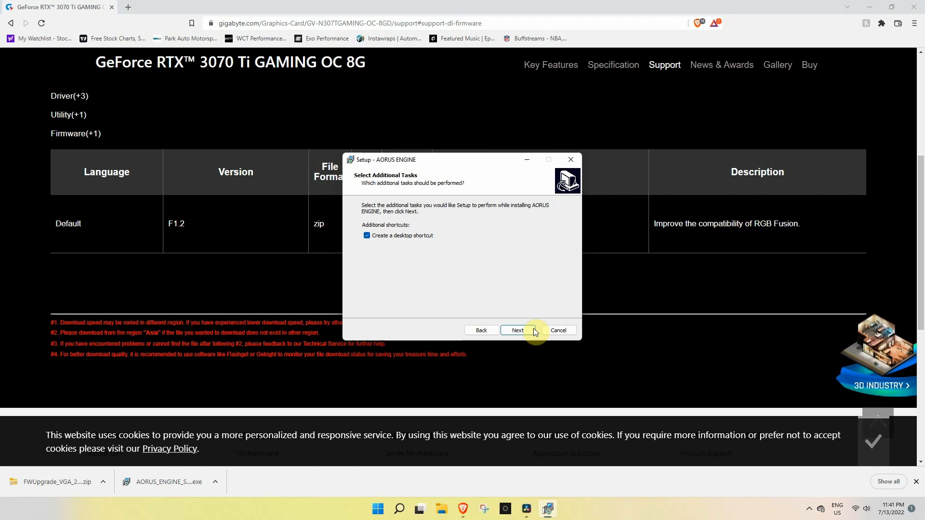
pyautogui.click(517, 330)
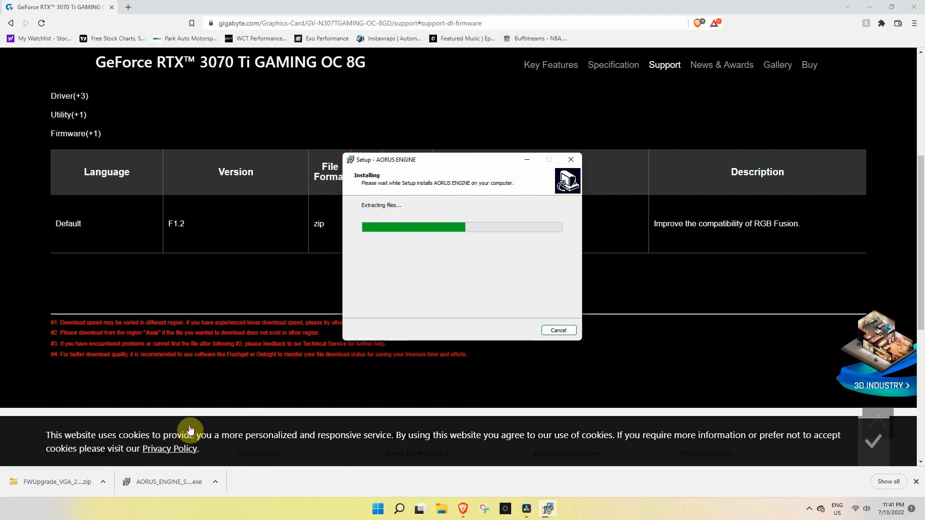
pyautogui.moveTo(122, 511)
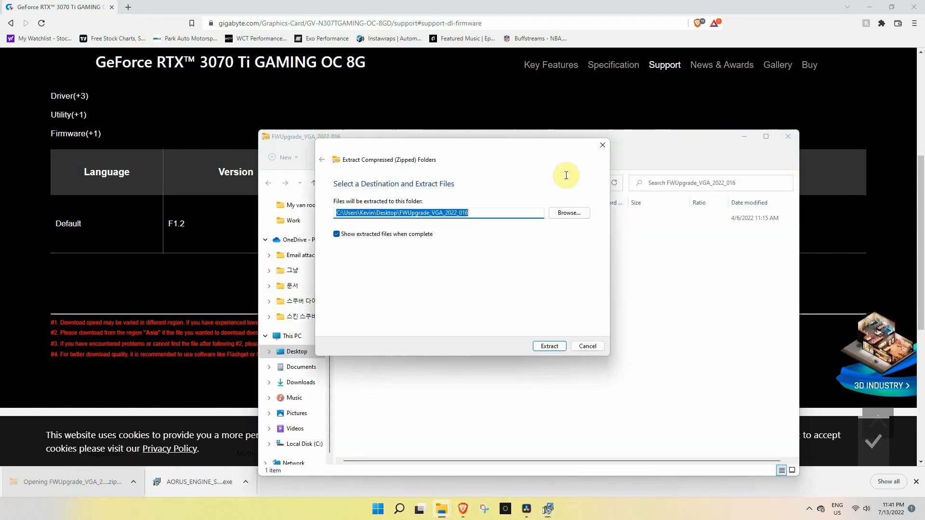
pyautogui.click(550, 346)
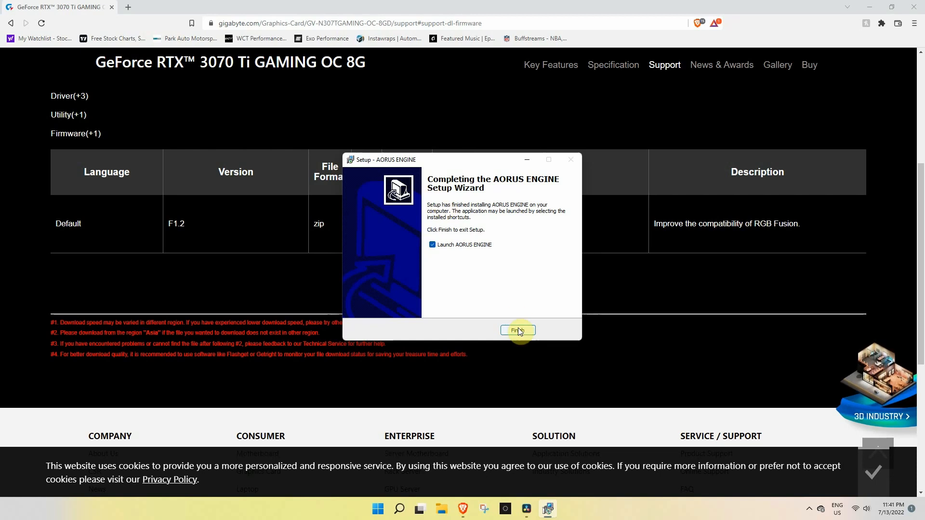
pyautogui.click(518, 330)
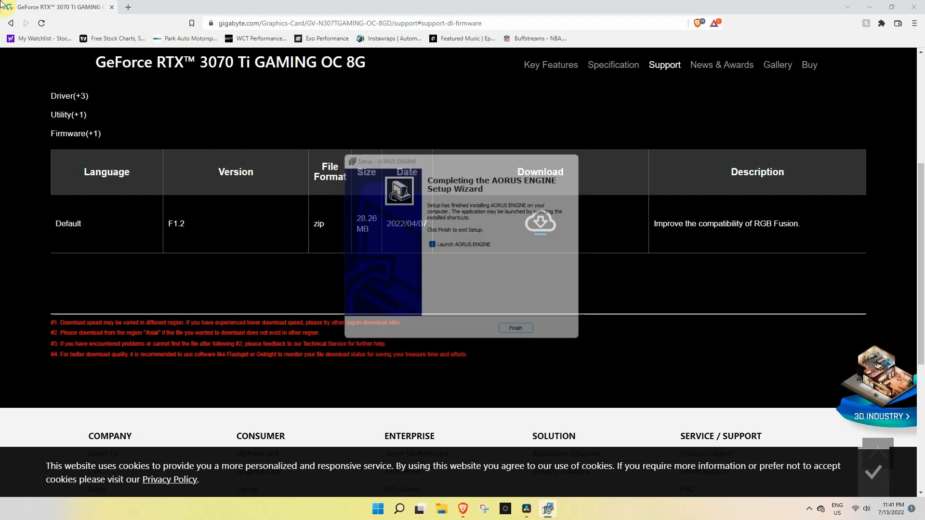
pyautogui.click(515, 328)
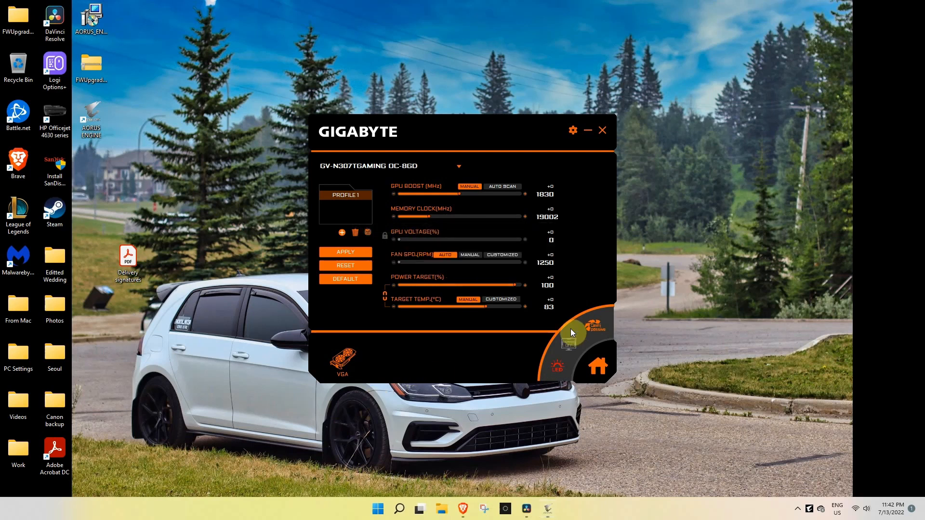
# Install RGB Fusion 2.0 from AORUS Engine's LED menu, then close its window
pyautogui.click(557, 366)
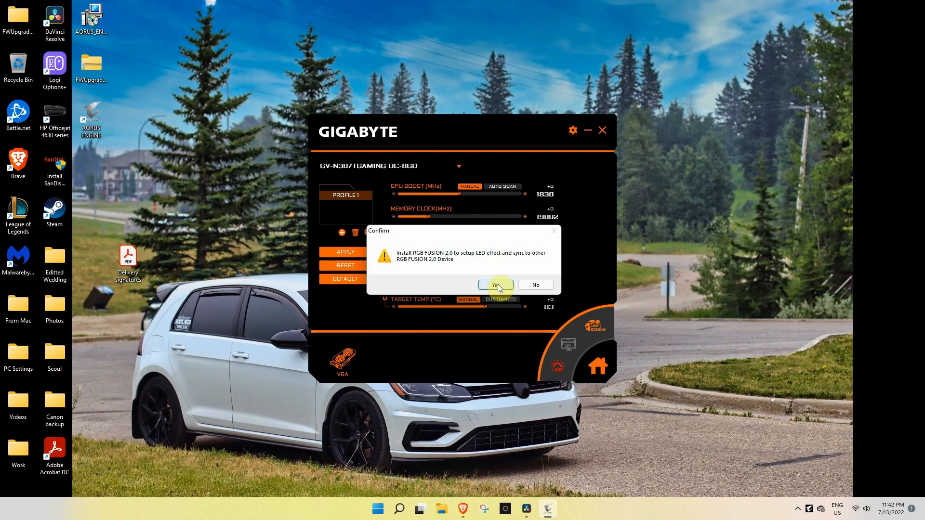
pyautogui.click(496, 285)
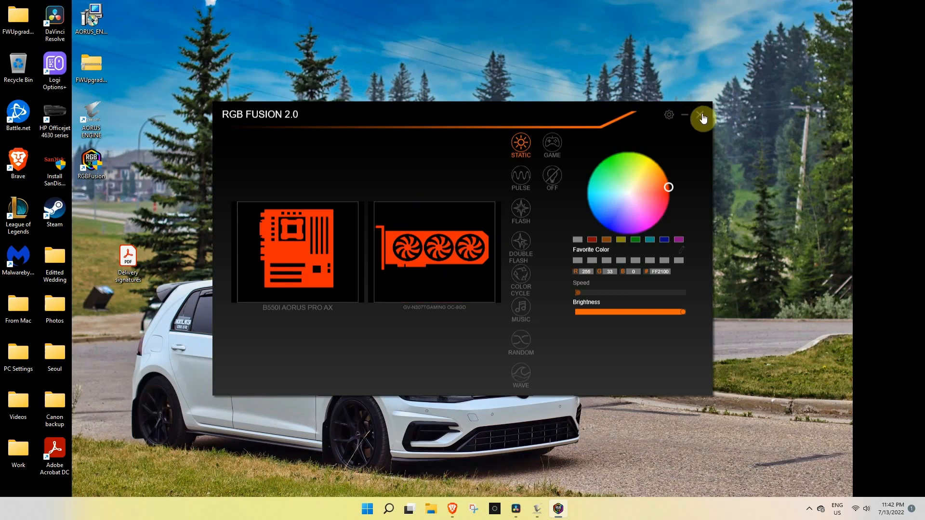
pyautogui.click(703, 117)
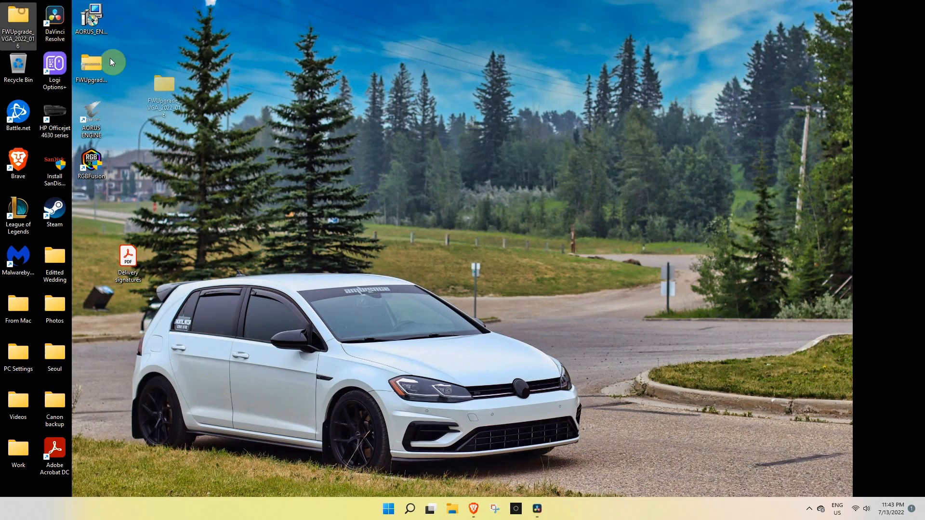
# Run SwitchInstall from the inner folder of the extracted firmware on the desktop
pyautogui.doubleClick(90, 62)
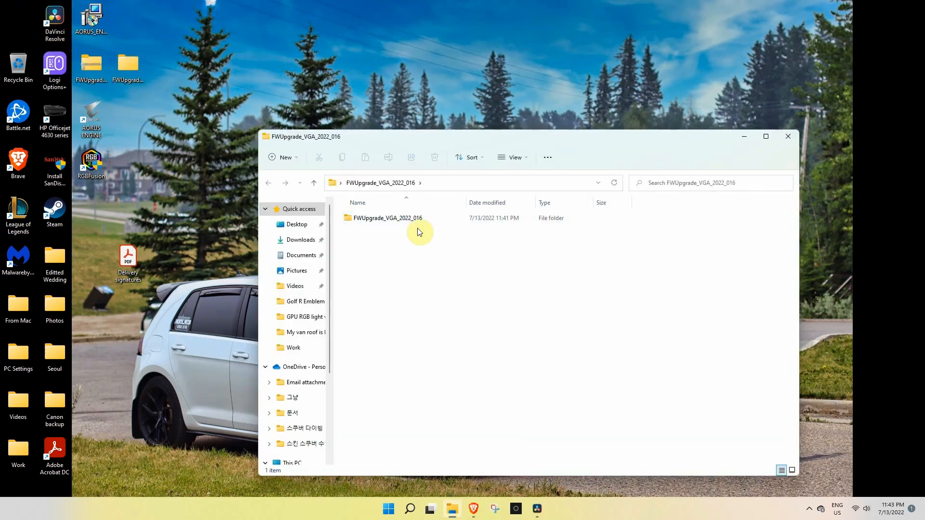
pyautogui.doubleClick(387, 217)
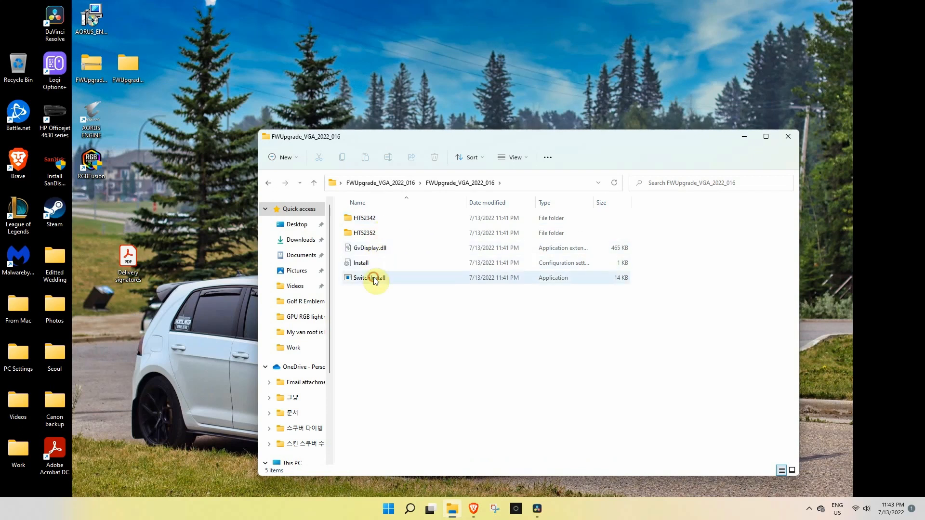
pyautogui.doubleClick(369, 278)
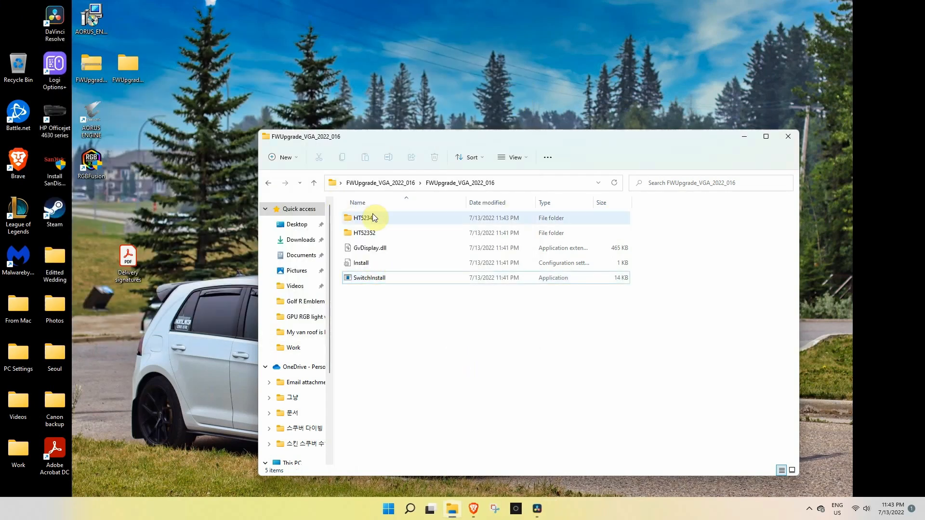
# Open the HTS2342 folder and select the FWUpgrade application
pyautogui.click(363, 218)
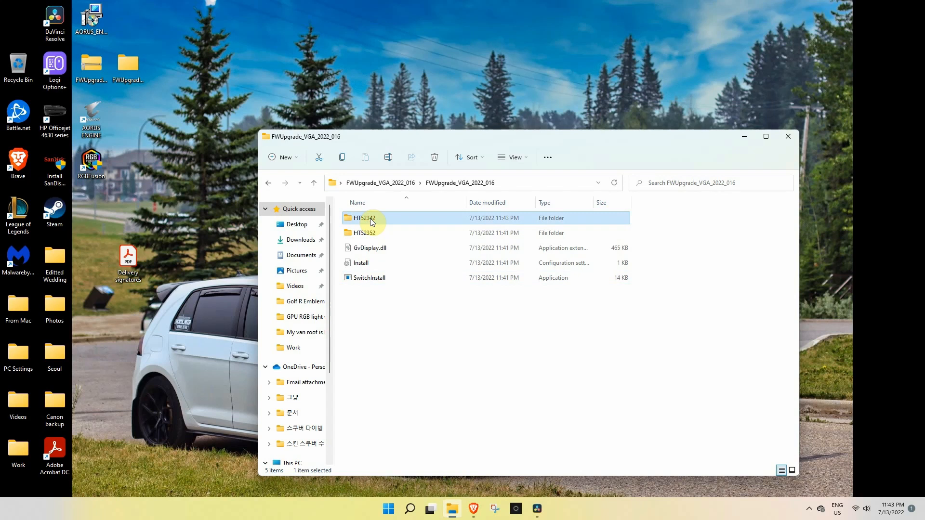
pyautogui.moveTo(364, 223)
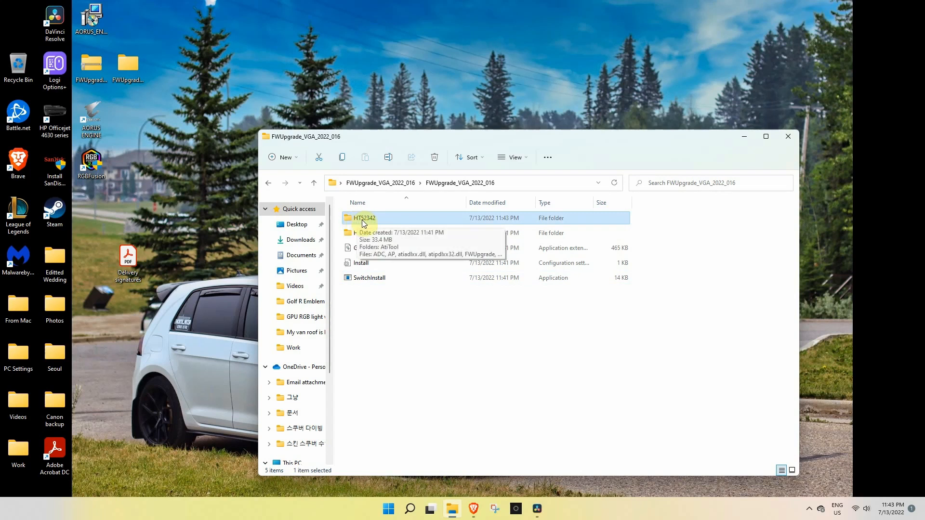
pyautogui.doubleClick(365, 218)
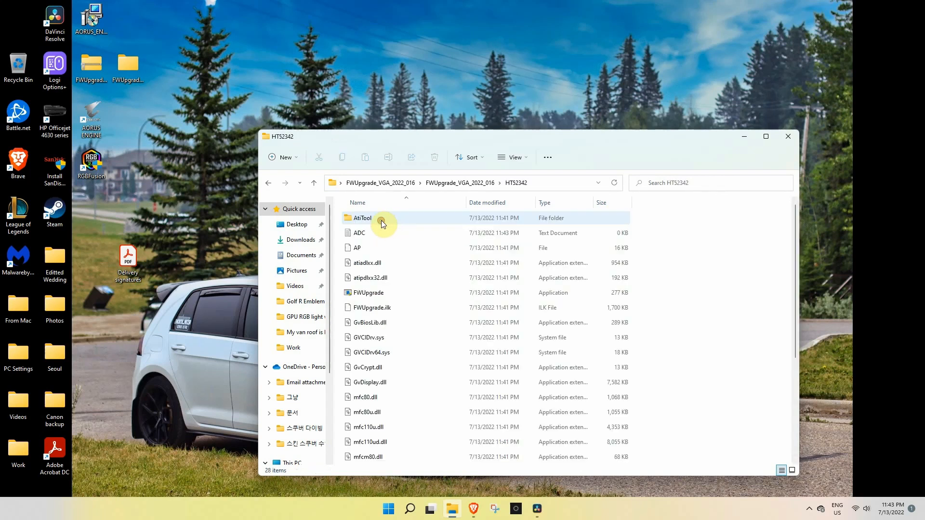
pyautogui.click(268, 182)
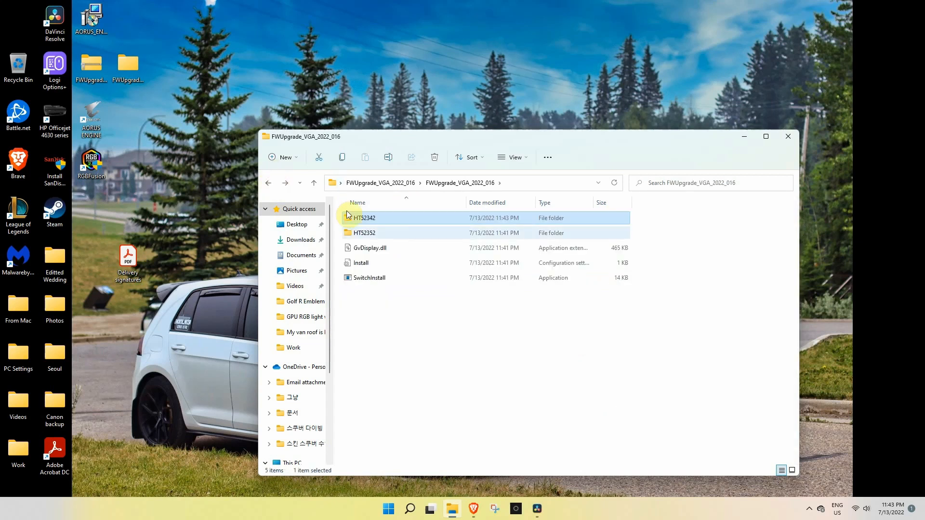
pyautogui.moveTo(403, 233)
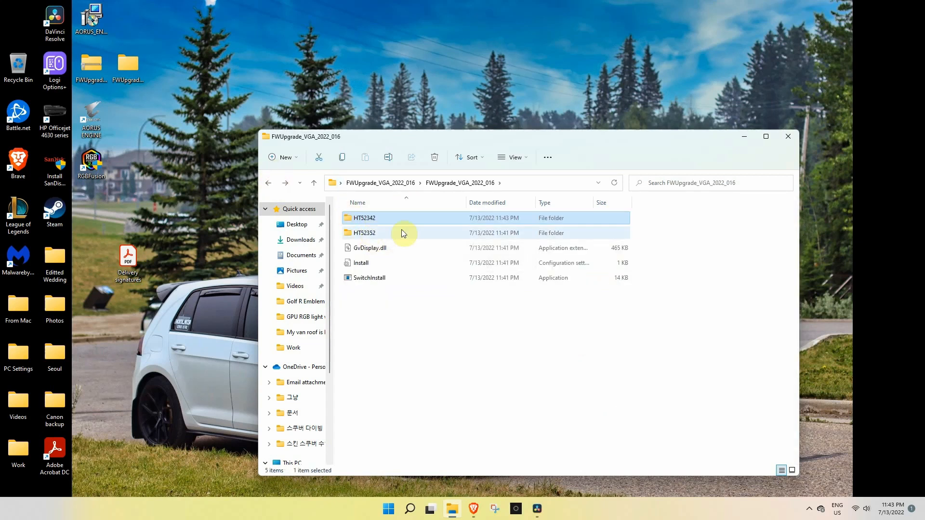
pyautogui.moveTo(402, 234)
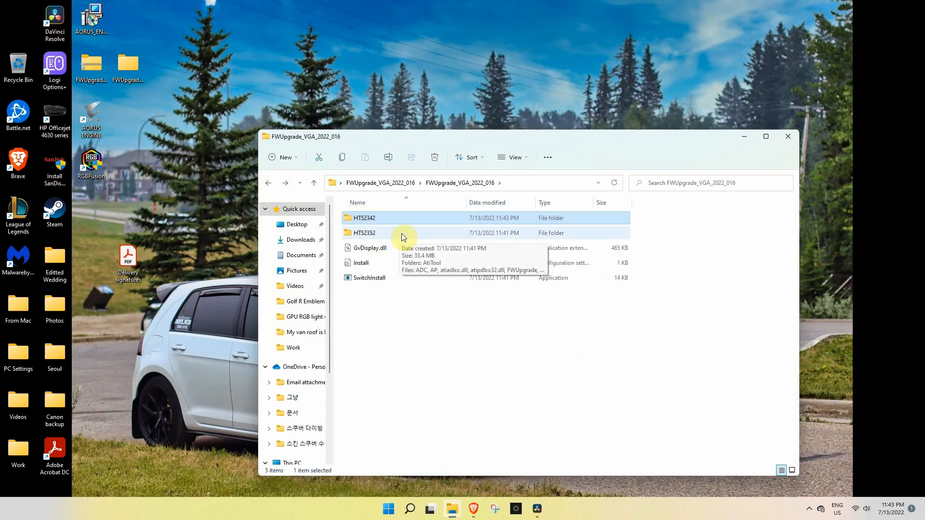
pyautogui.doubleClick(364, 233)
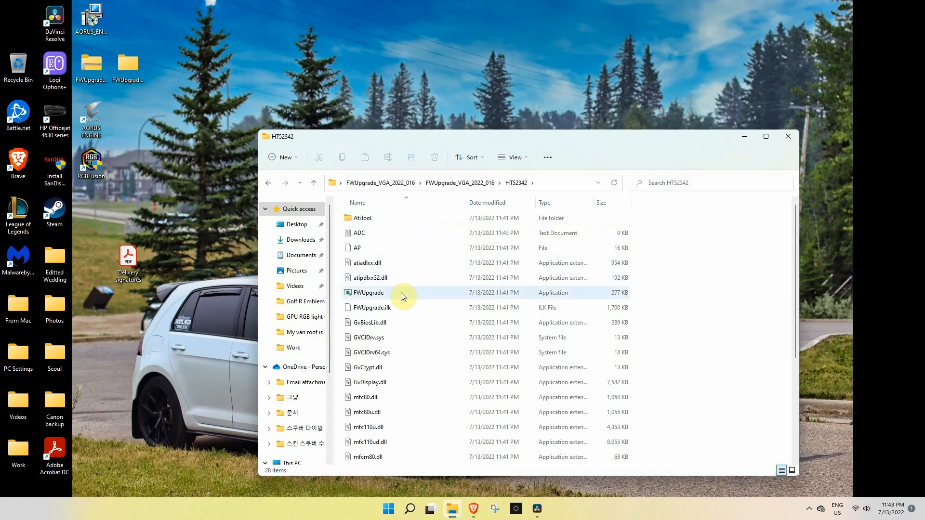
pyautogui.click(368, 292)
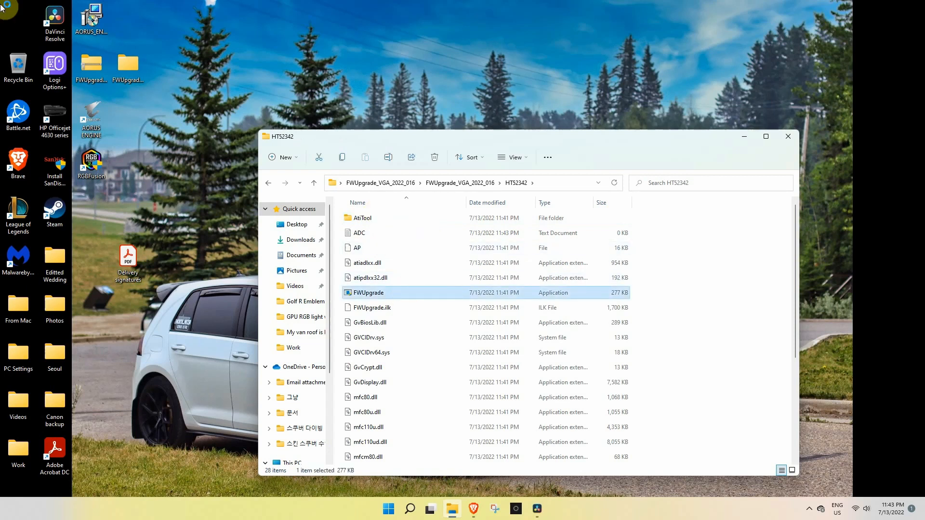
# Run FWUpgrade.exe and let the auto upgrade report IC Version 1, FW Version 1.2
pyautogui.doubleClick(368, 292)
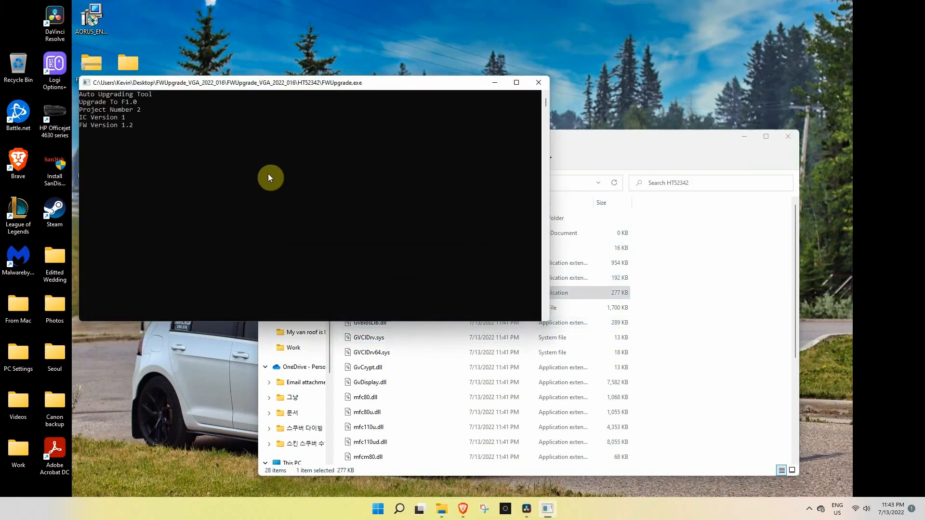
pyautogui.moveTo(378, 184)
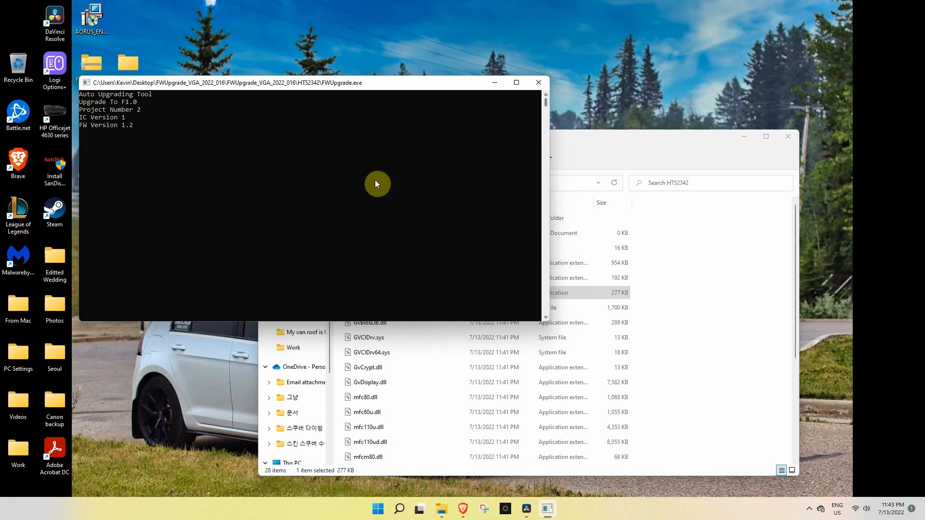
pyautogui.moveTo(259, 102)
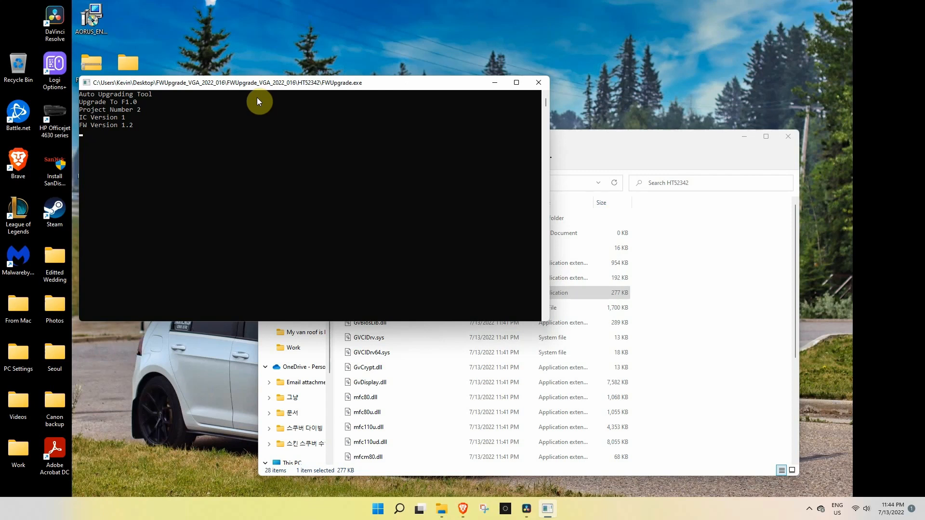
pyautogui.moveTo(376, 125)
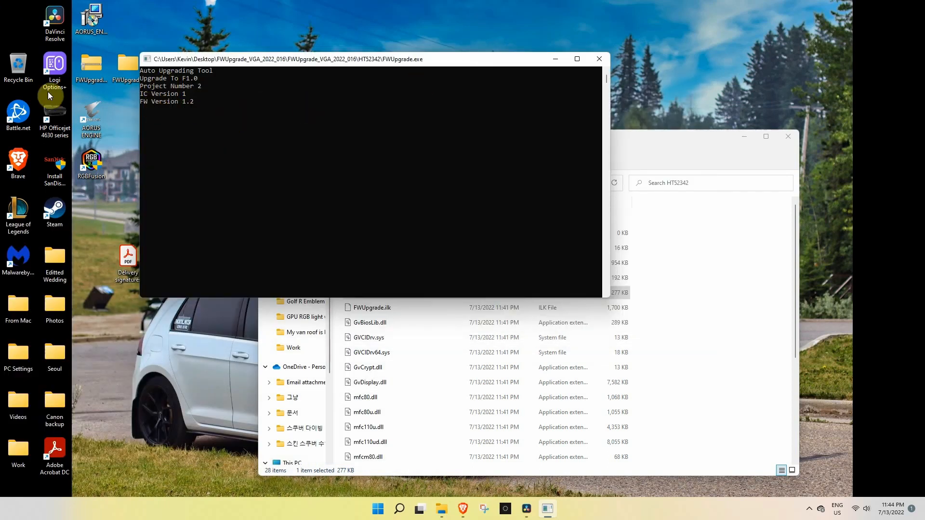
pyautogui.moveTo(228, 113)
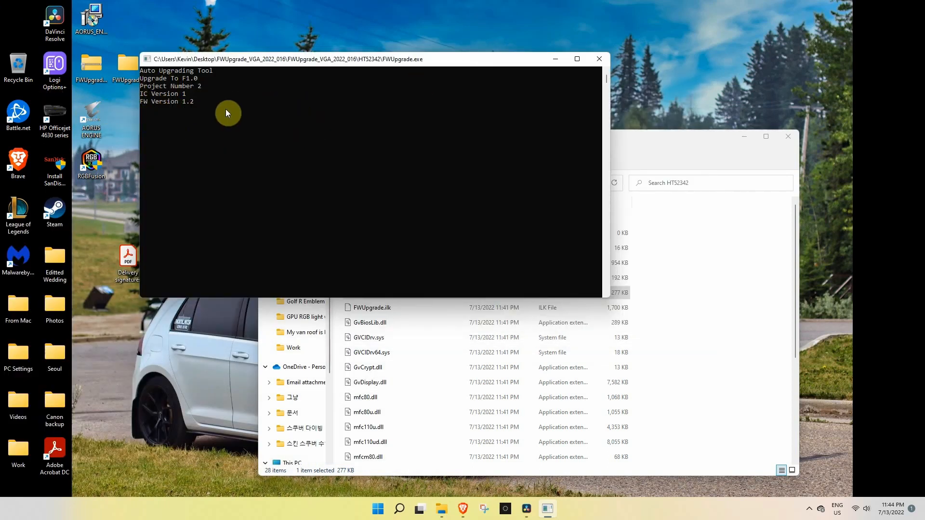
pyautogui.moveTo(271, 130)
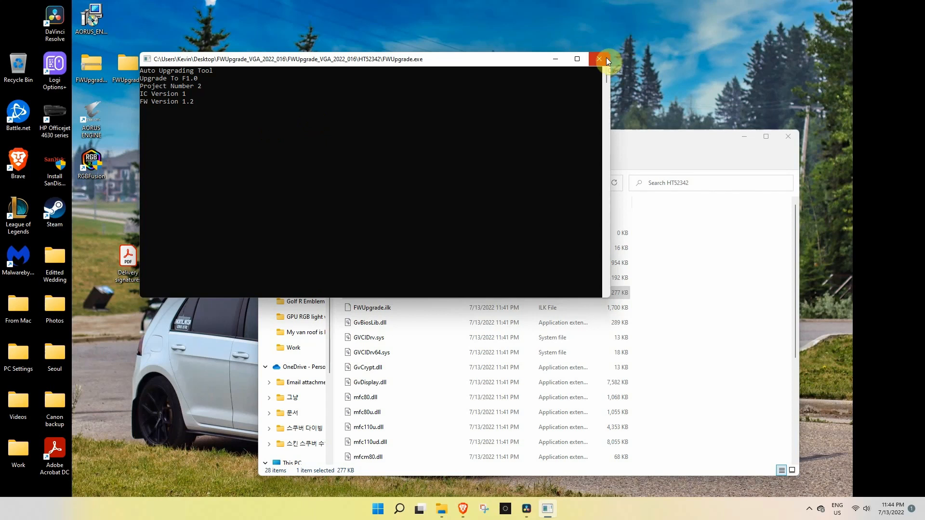
pyautogui.moveTo(599, 58)
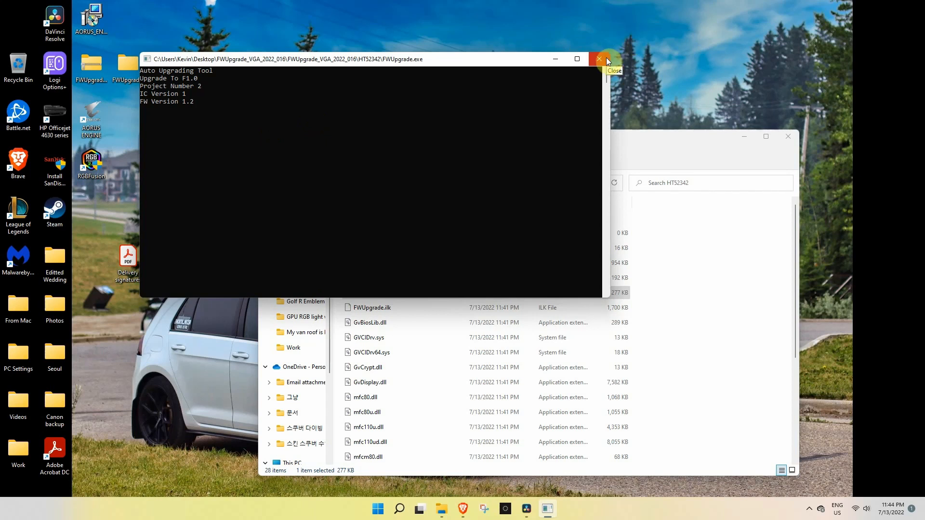
# Close the finished FWUpgrade console window
pyautogui.click(600, 58)
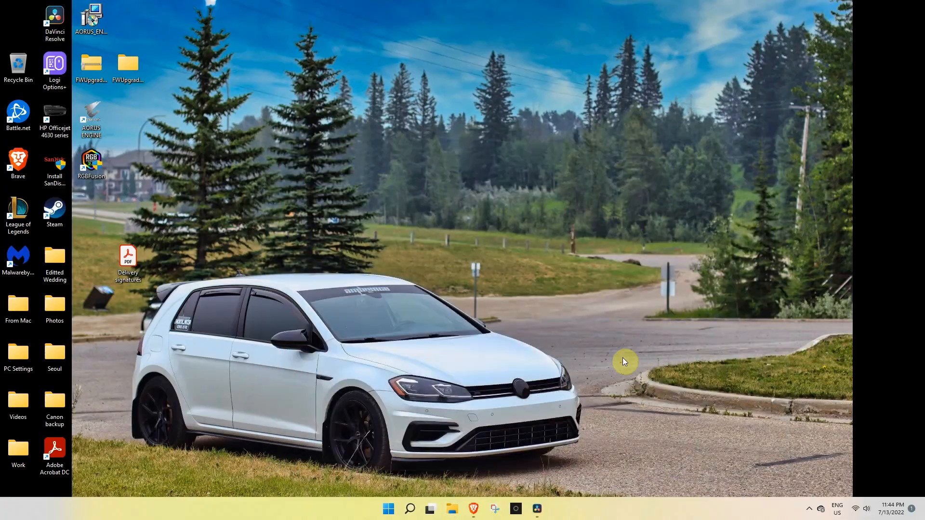
pyautogui.moveTo(862, 20)
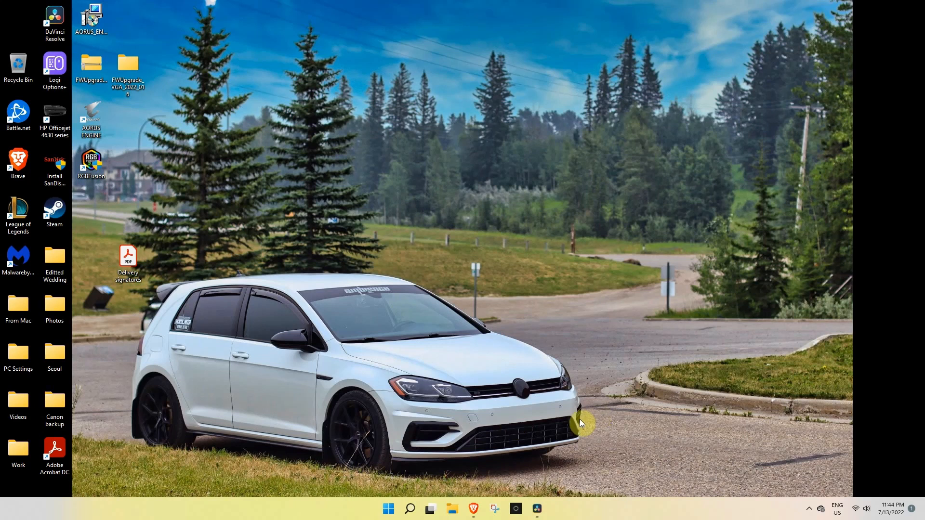
pyautogui.moveTo(570, 431)
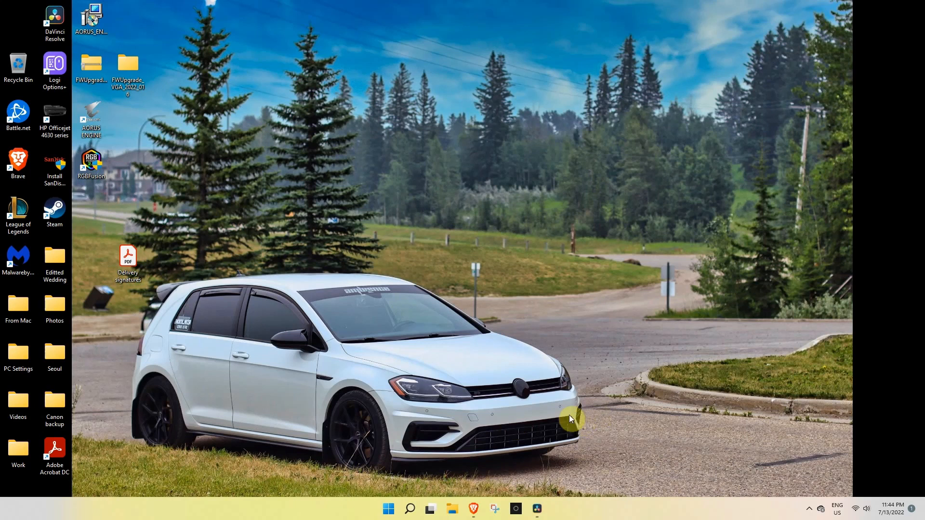
pyautogui.moveTo(167, 78)
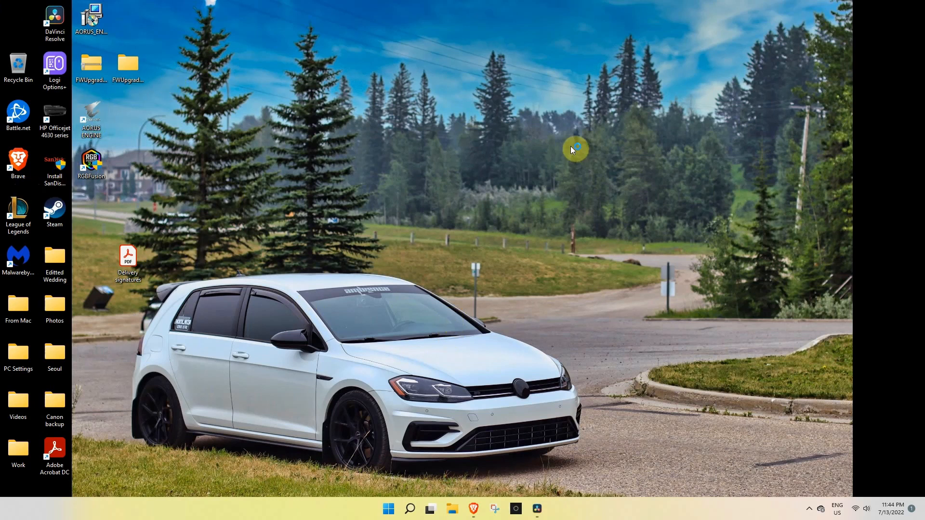
pyautogui.moveTo(291, 40)
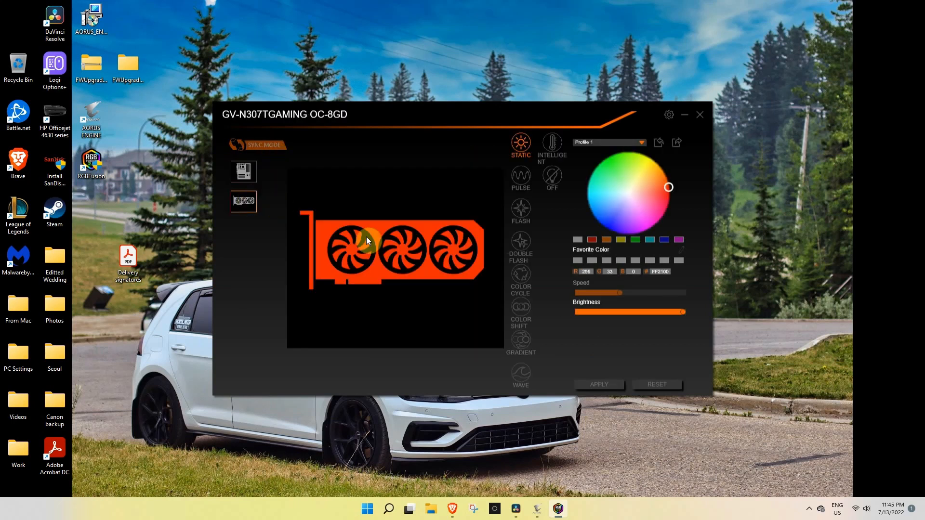
pyautogui.moveTo(506, 255)
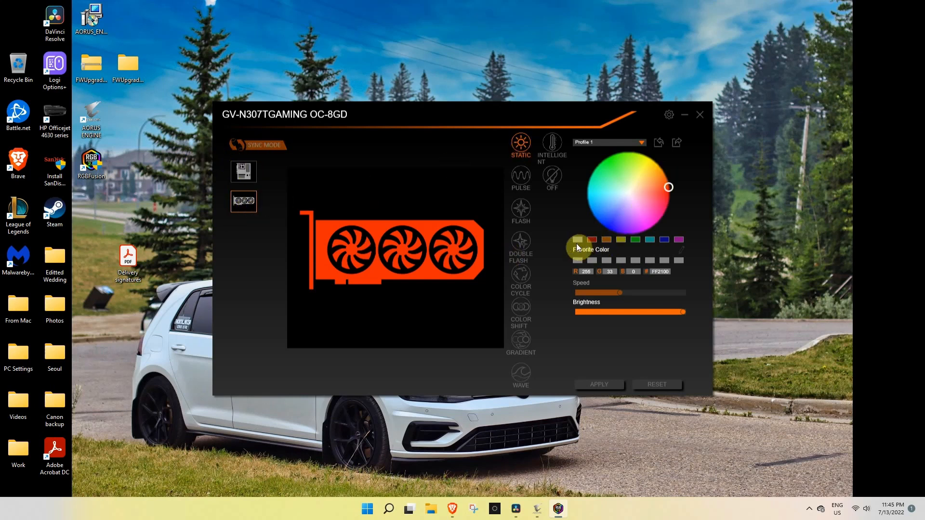
# Apply static white to the graphics card, then to the motherboard lighting zones
pyautogui.click(599, 385)
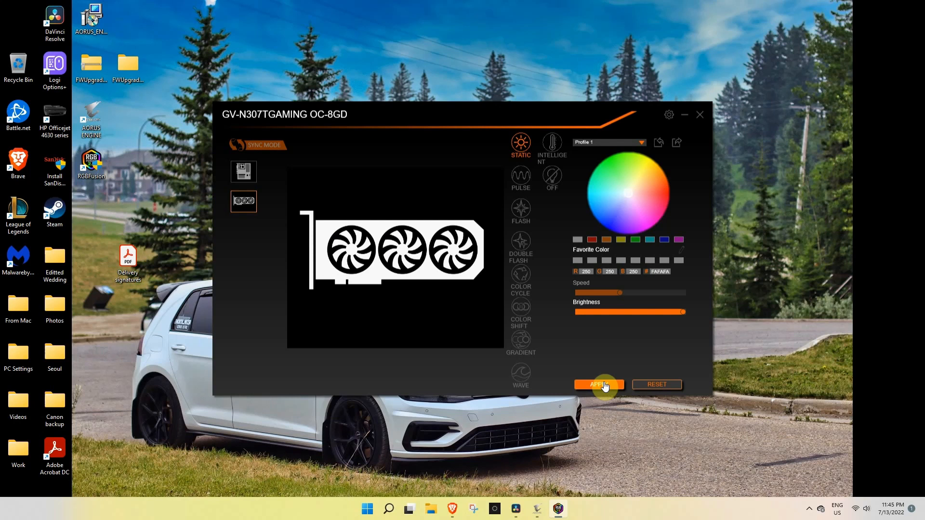
pyautogui.click(599, 384)
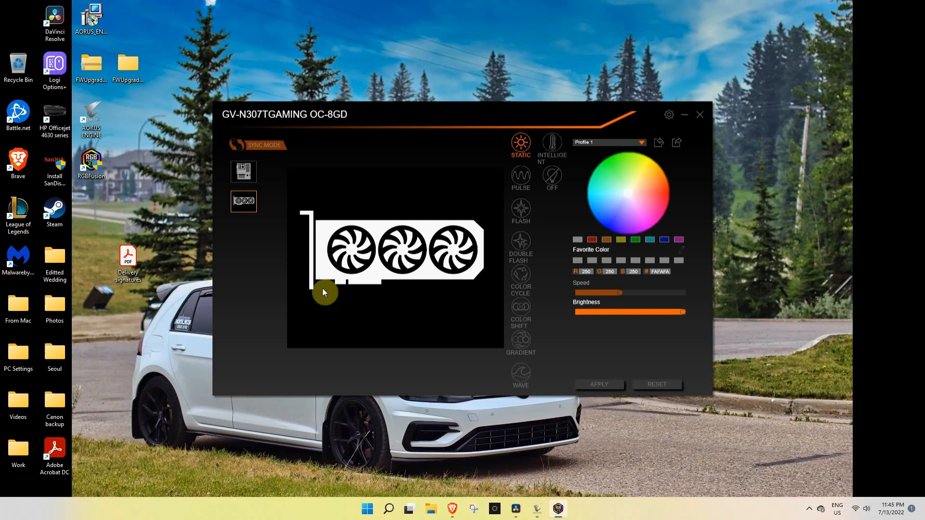
pyautogui.click(243, 172)
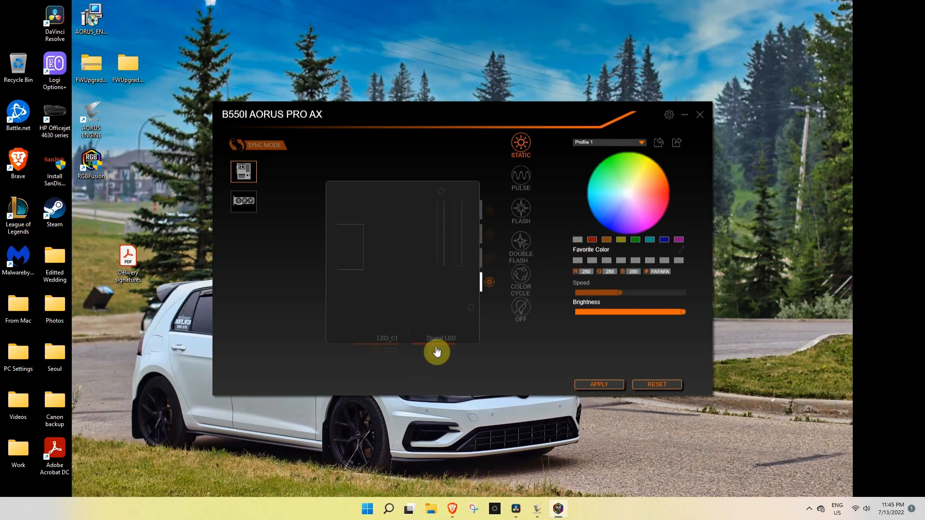
pyautogui.click(442, 339)
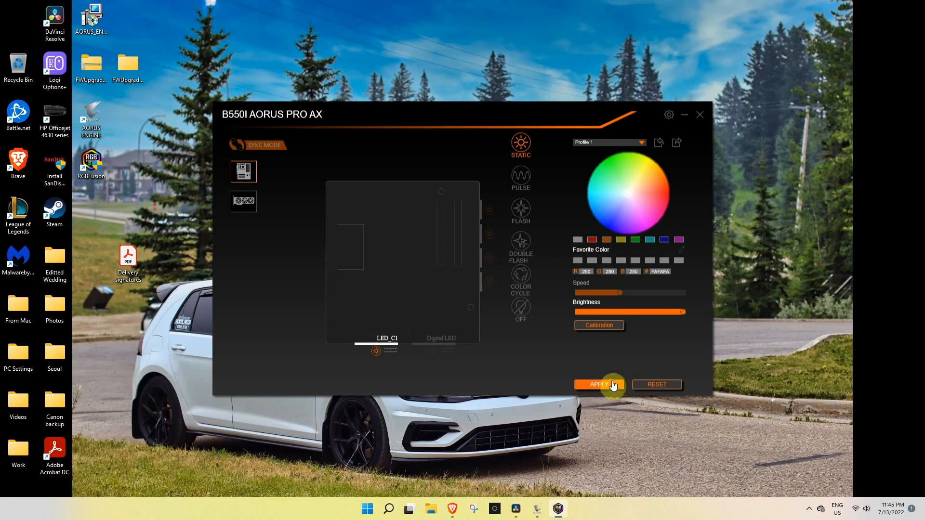
pyautogui.click(243, 201)
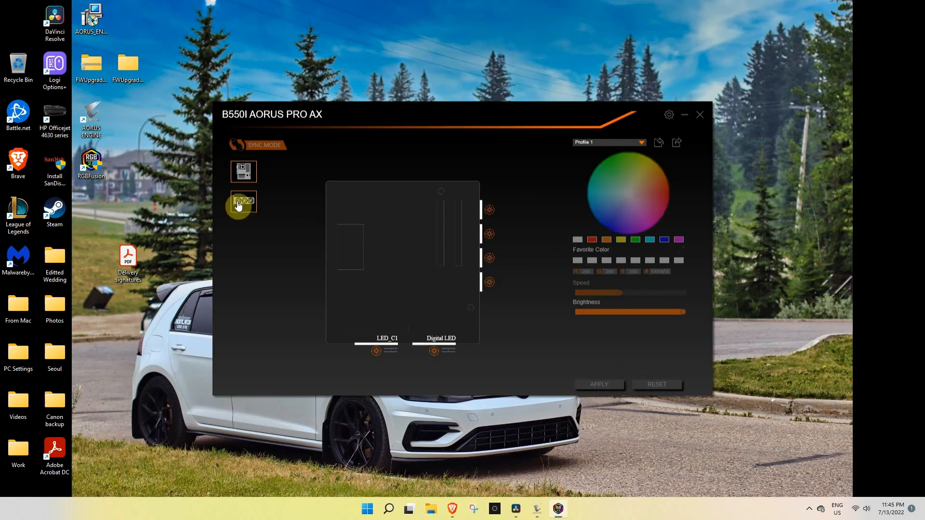
pyautogui.click(244, 202)
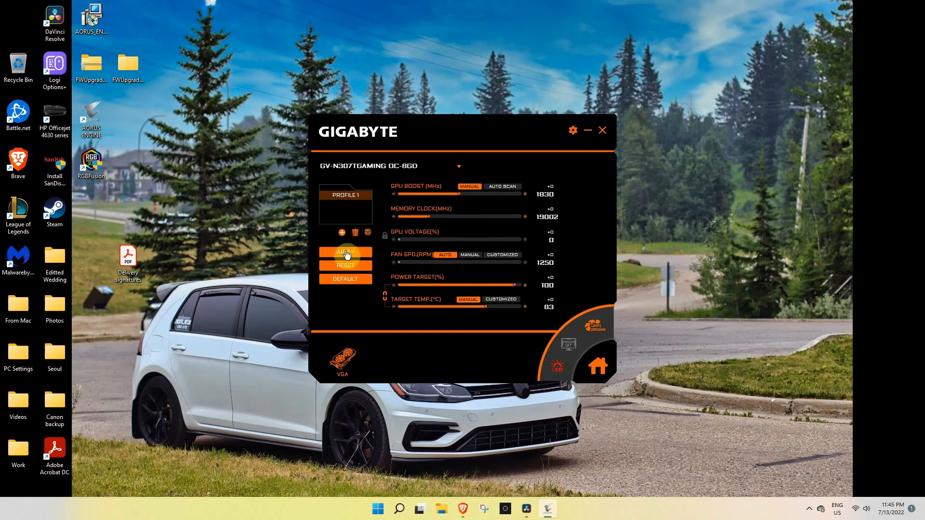
pyautogui.moveTo(729, 201)
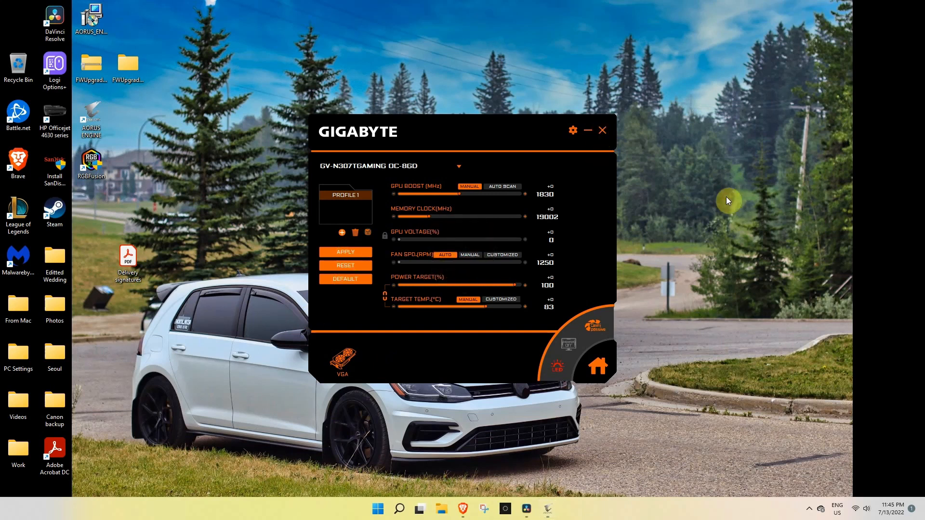
# Close the AORUS Engine tuning window
pyautogui.click(602, 130)
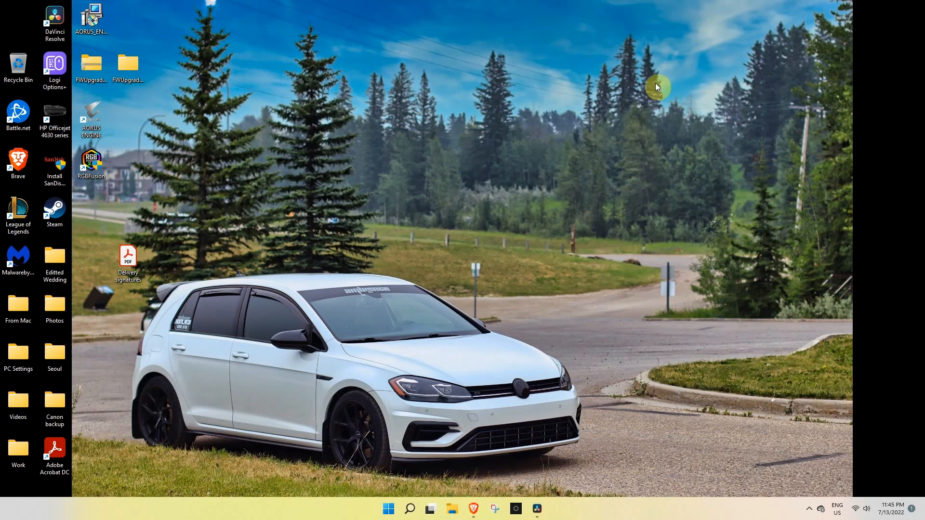
pyautogui.moveTo(657, 83)
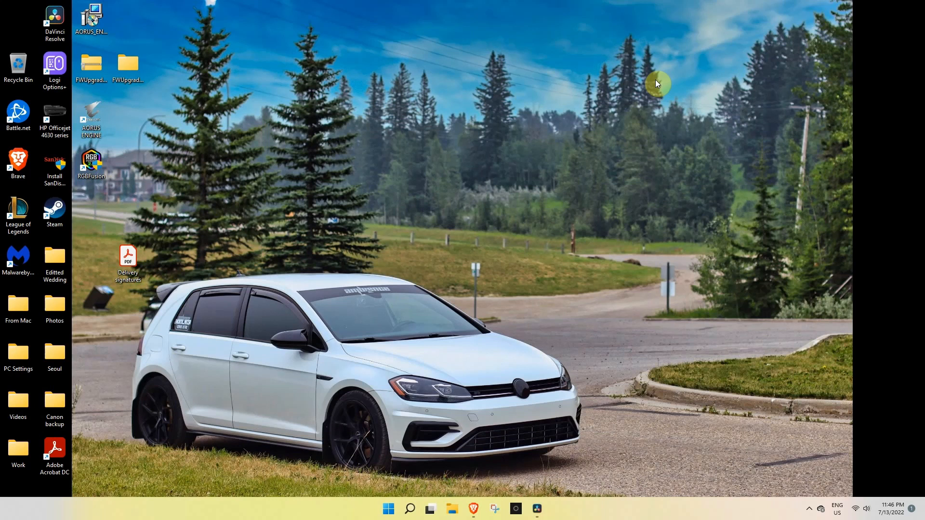
pyautogui.moveTo(573, 126)
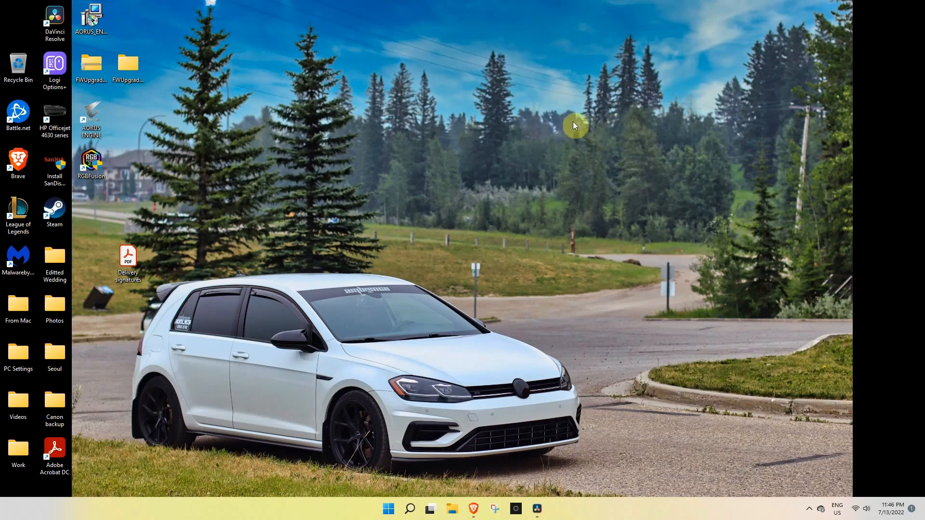
pyautogui.moveTo(599, 162)
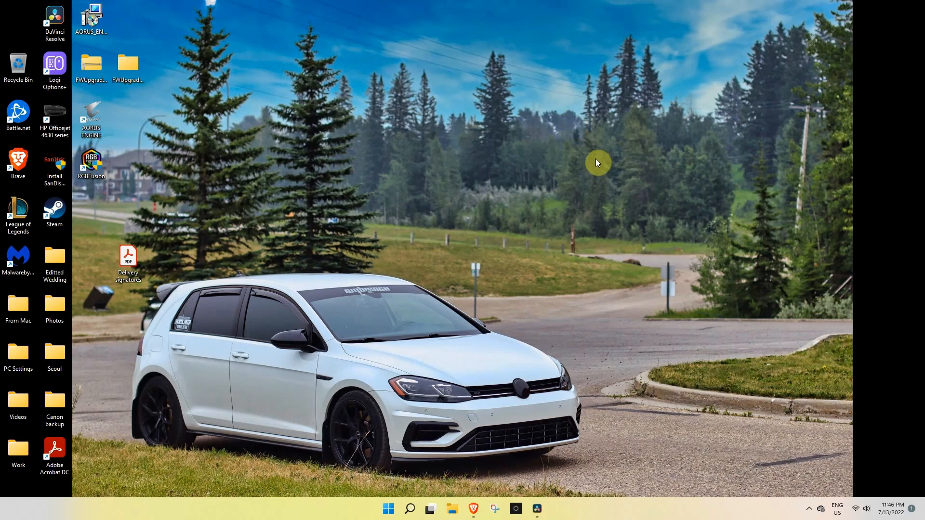
pyautogui.moveTo(569, 342)
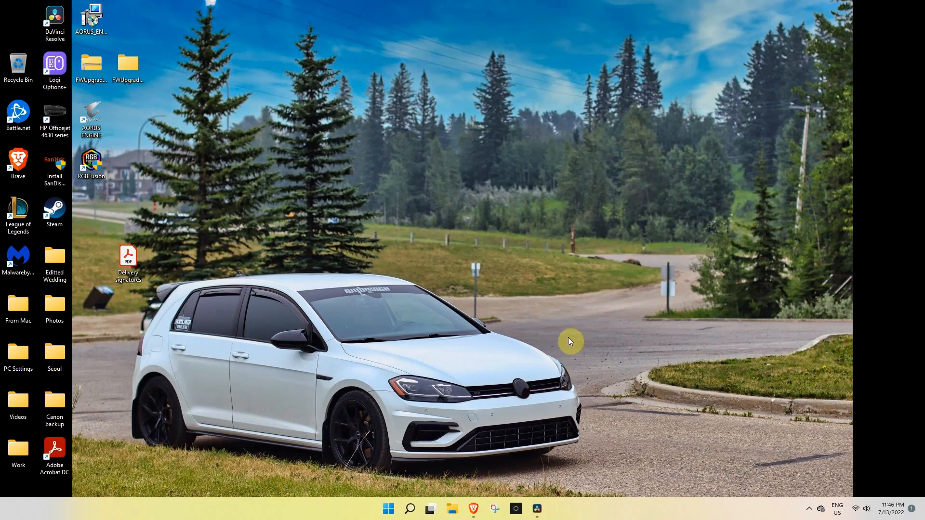
pyautogui.moveTo(540, 338)
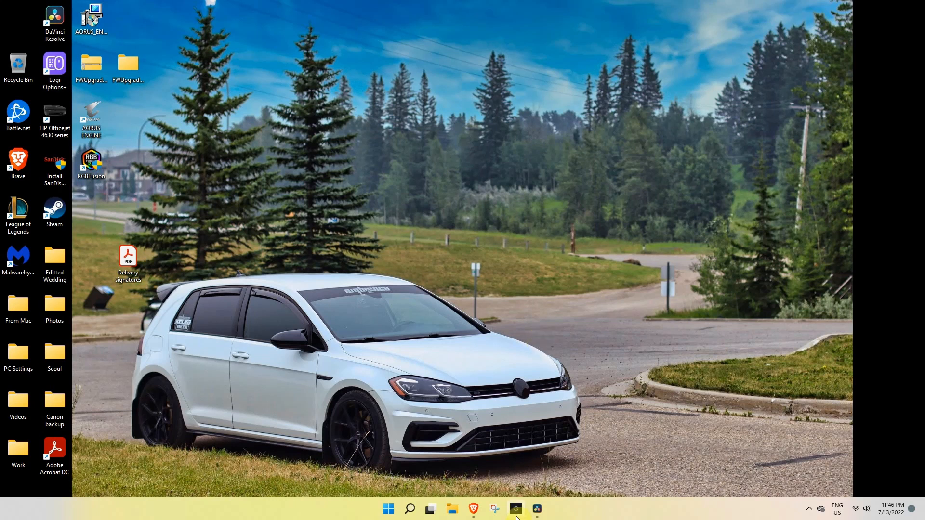
pyautogui.moveTo(473, 513)
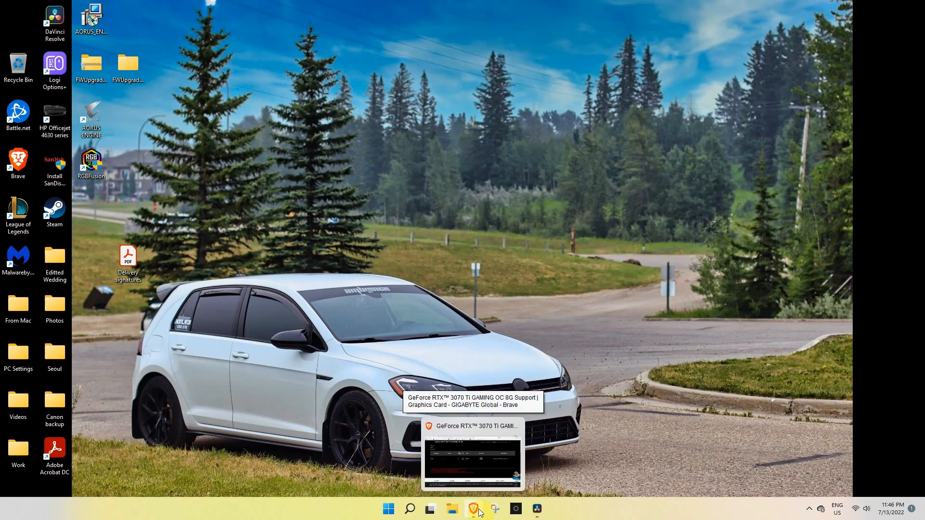
pyautogui.moveTo(479, 512)
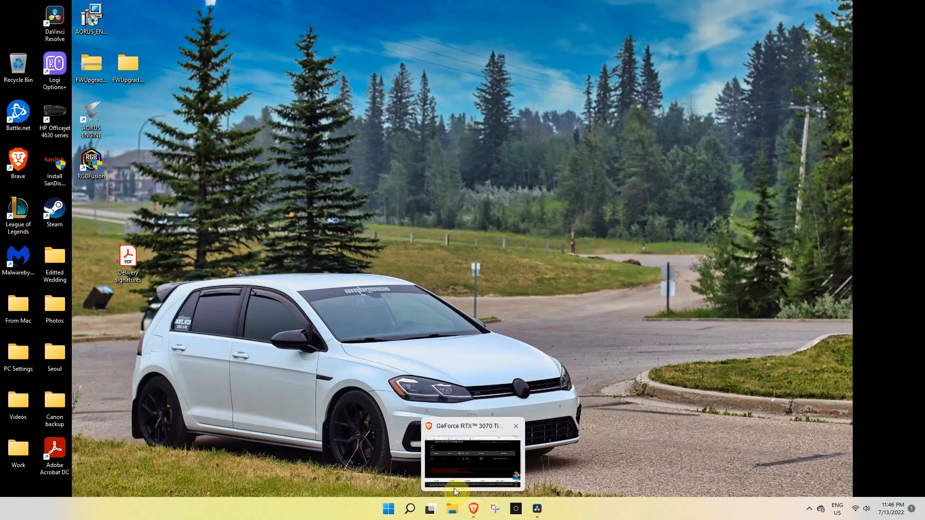
# Return to Brave, open Products > NVIDIA Series, and expand the NVIDIA Series filter
pyautogui.click(517, 426)
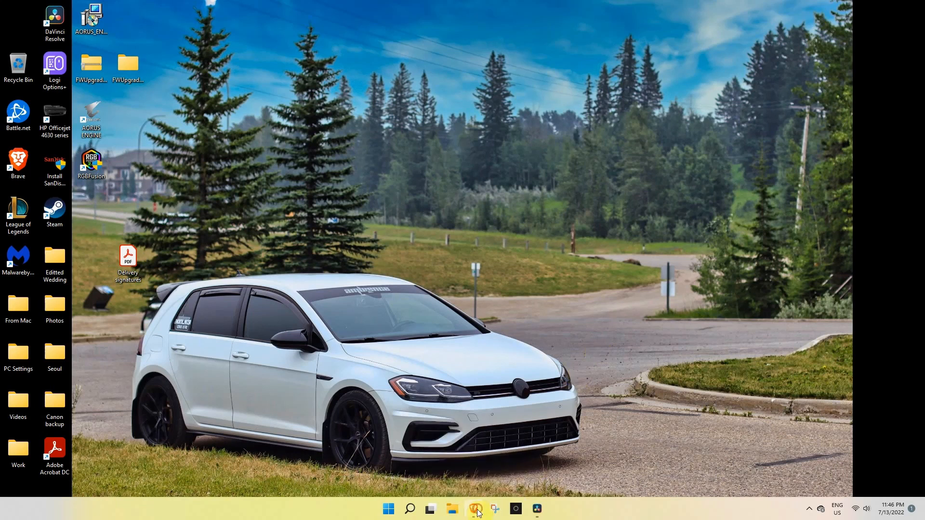
pyautogui.click(478, 509)
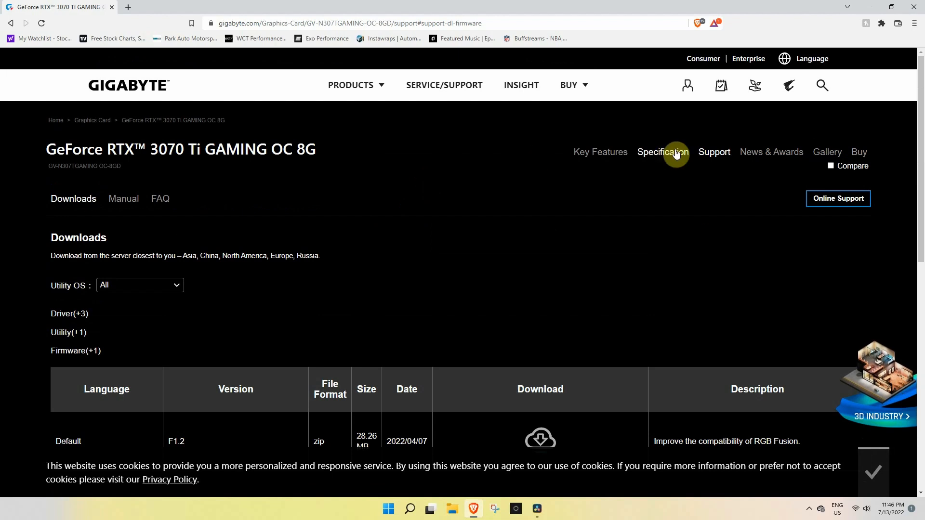
pyautogui.click(350, 85)
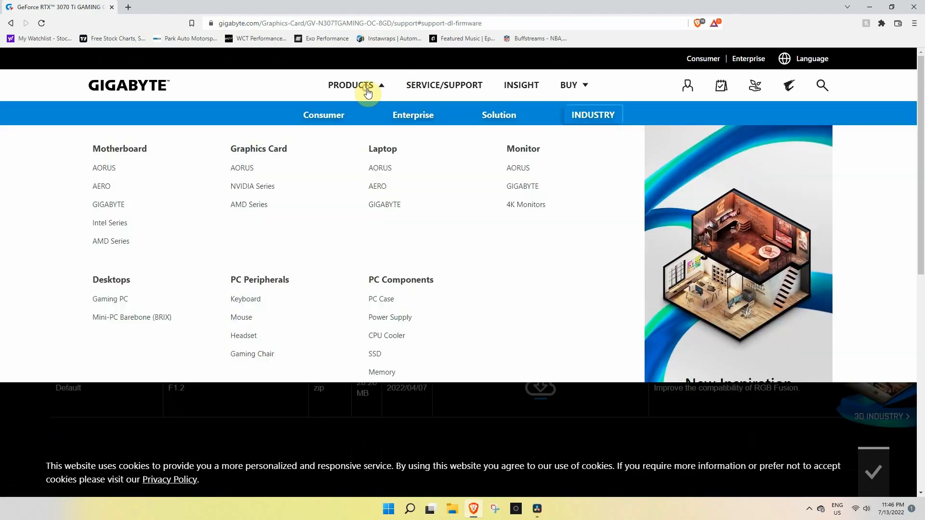
pyautogui.click(253, 186)
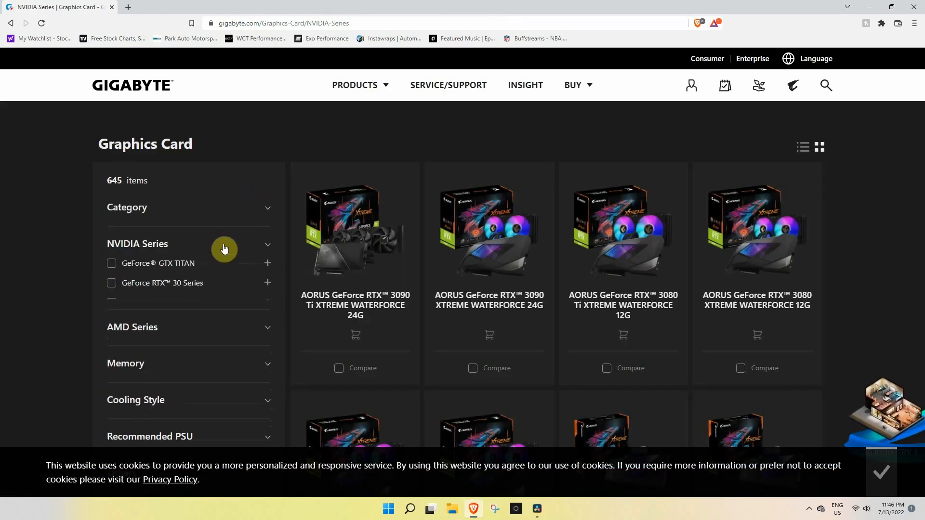
pyautogui.click(224, 249)
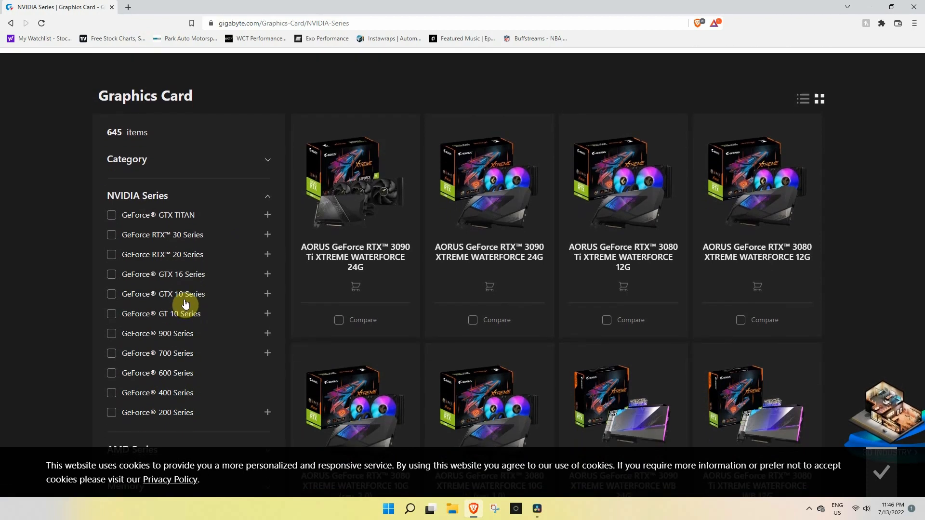
pyautogui.moveTo(222, 288)
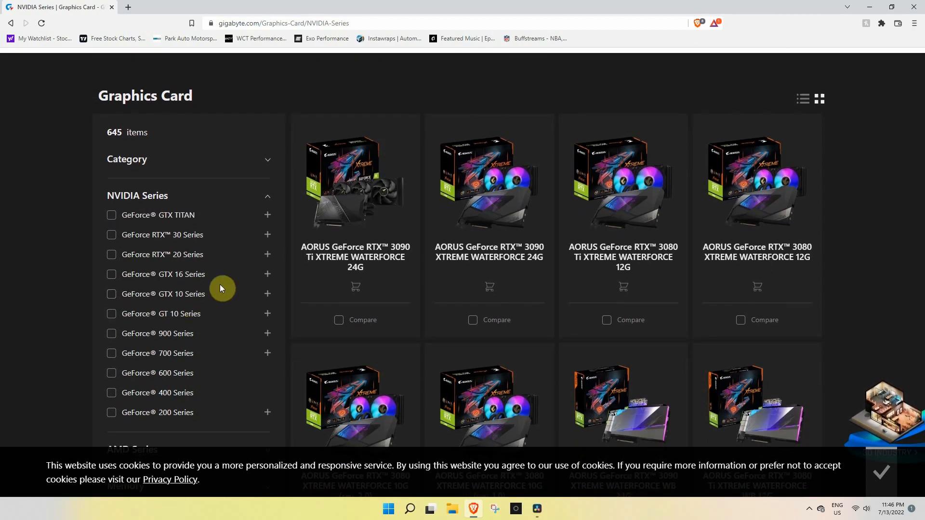
pyautogui.moveTo(272, 274)
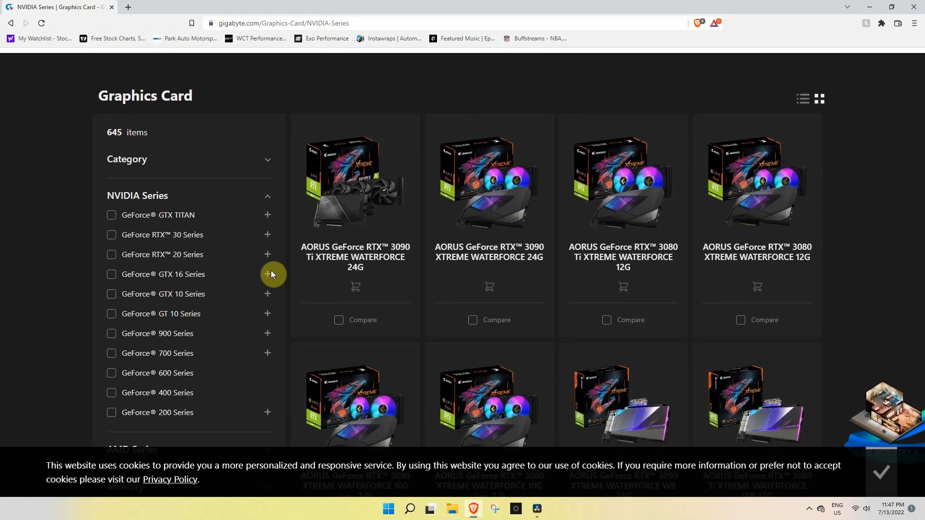